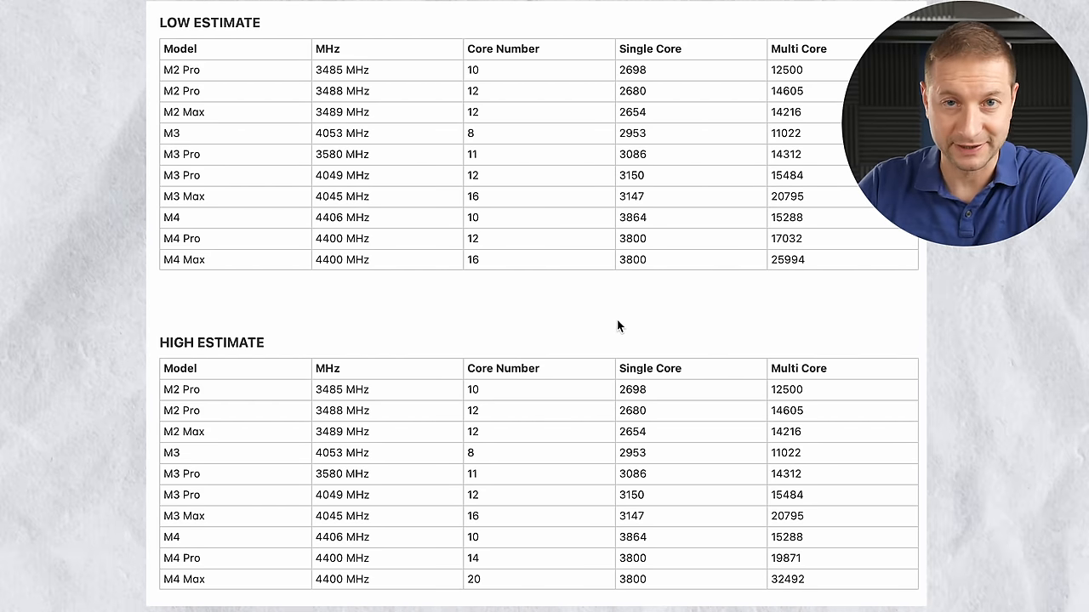
mouse_move(600, 301)
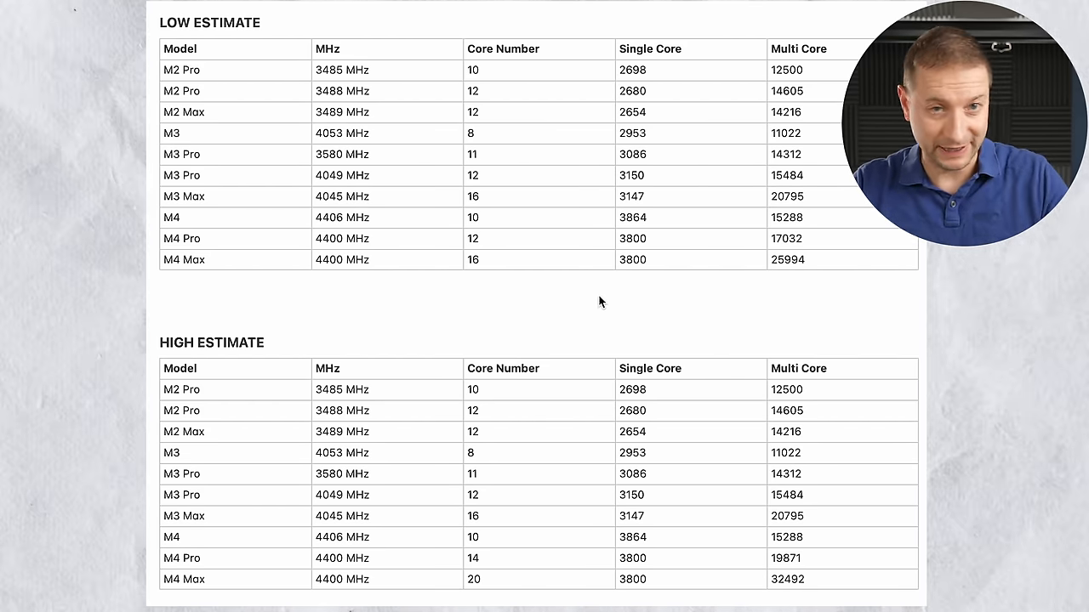
mouse_move(595, 307)
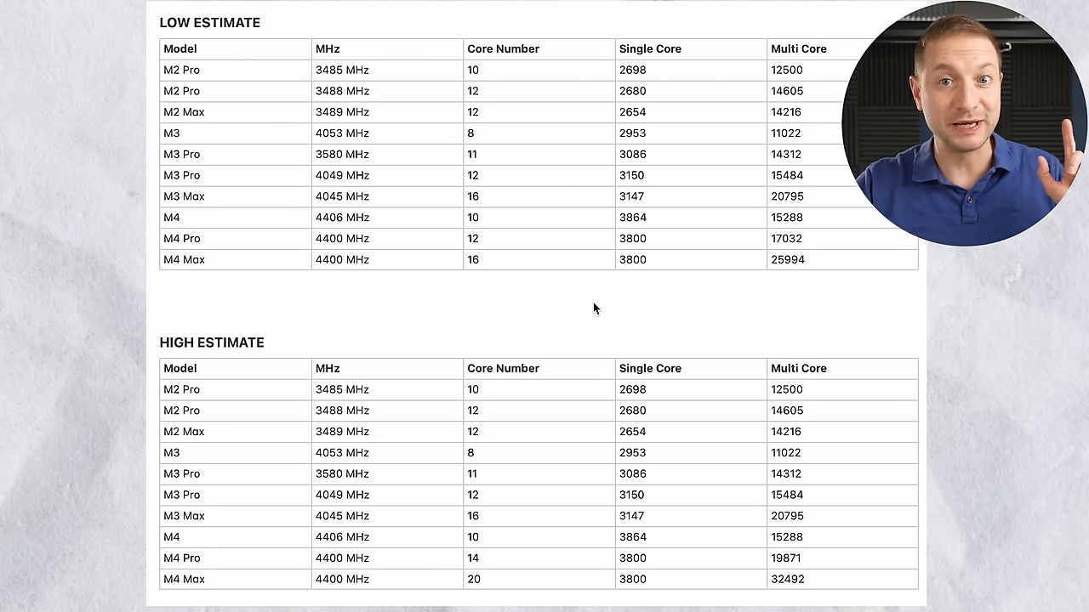
- Show the M4 chip specs down to the 16-core Neural Engine and 120GB/s memory bandwidth
click(178, 218)
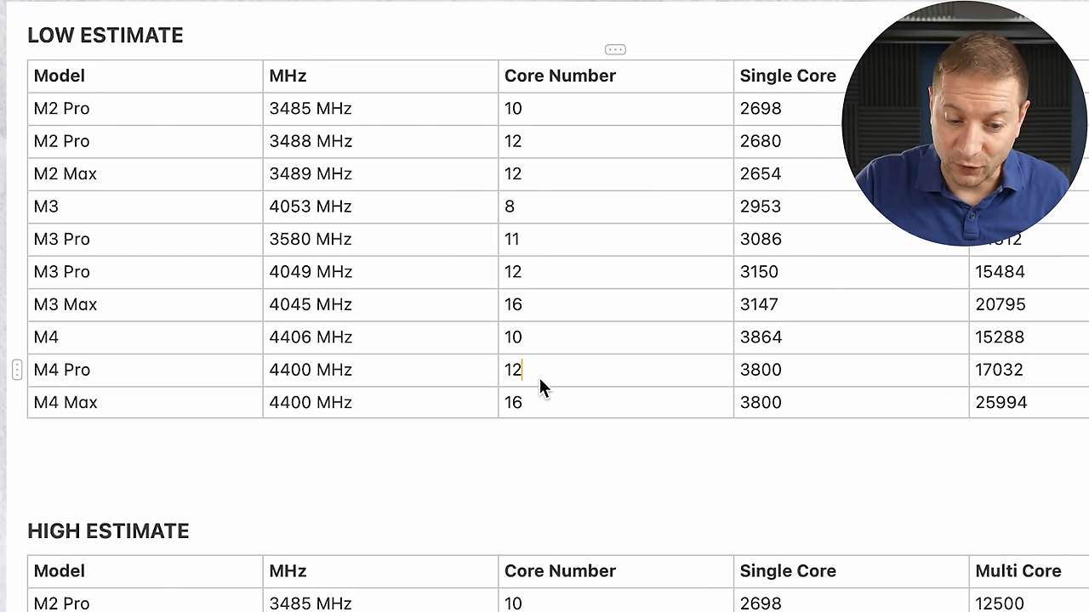
scroll(down, 3)
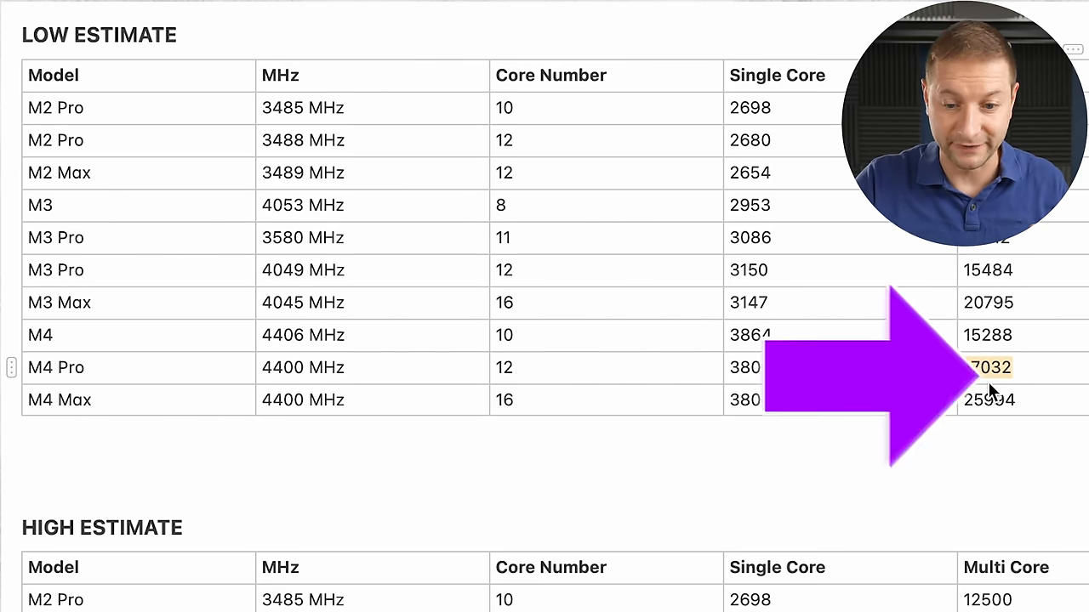
scroll(down, 3)
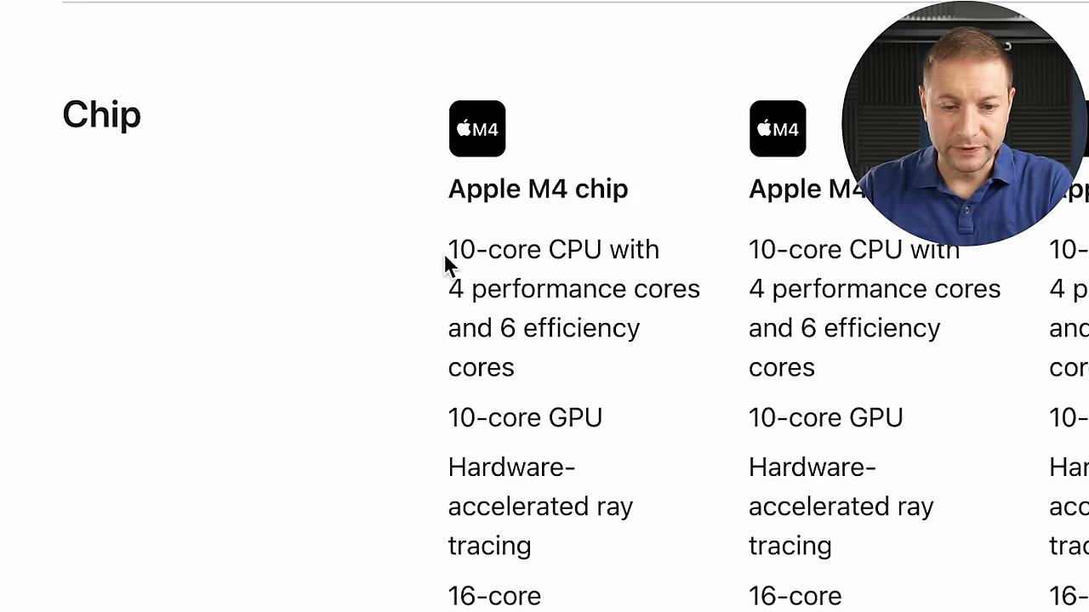
mouse_move(545, 340)
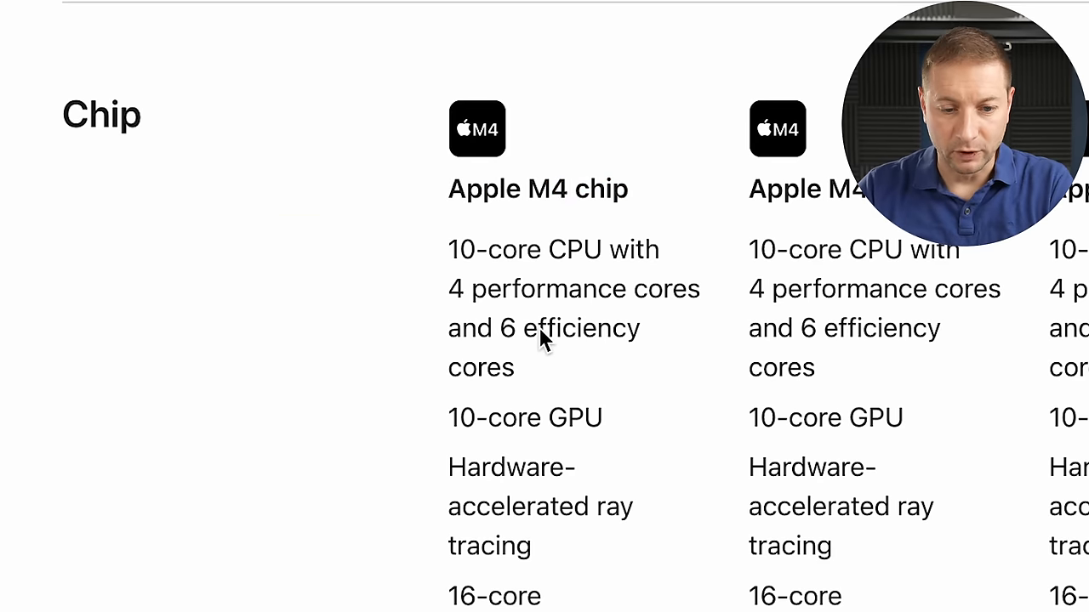
scroll(down, 3)
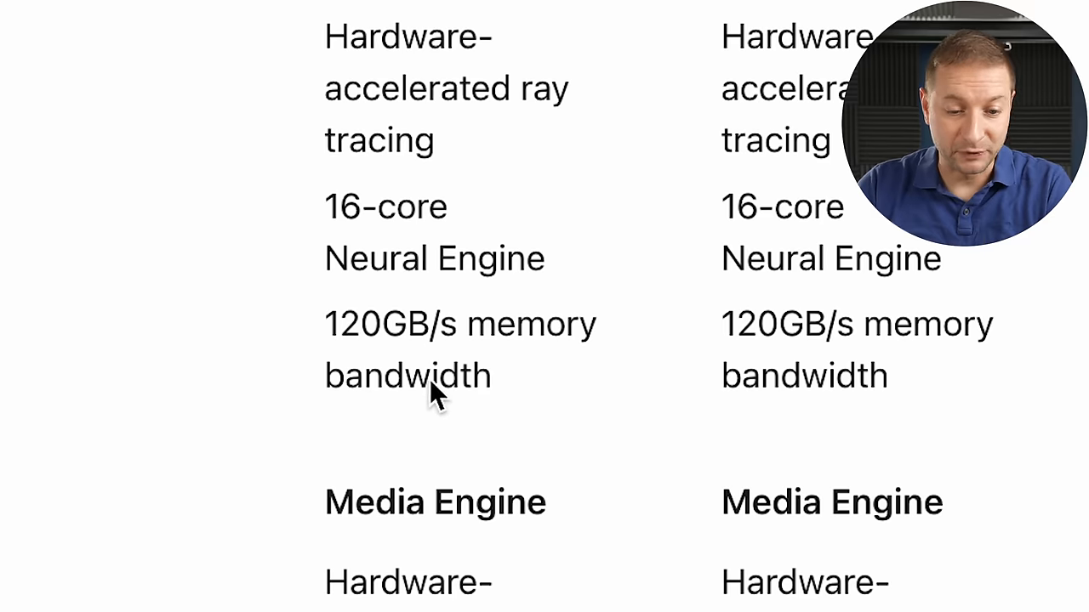
mouse_move(376, 371)
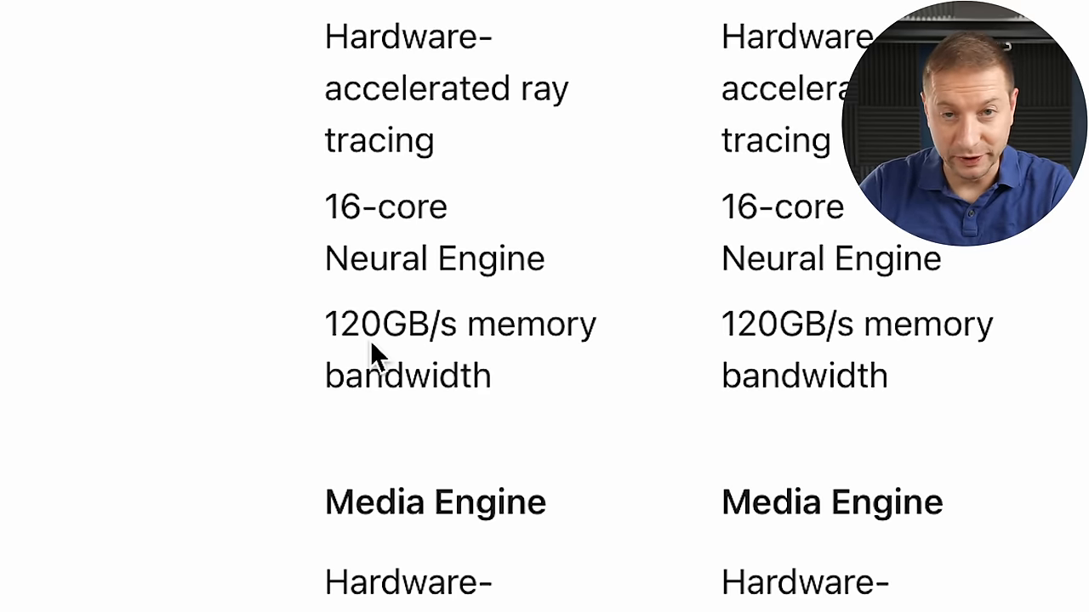
mouse_move(426, 417)
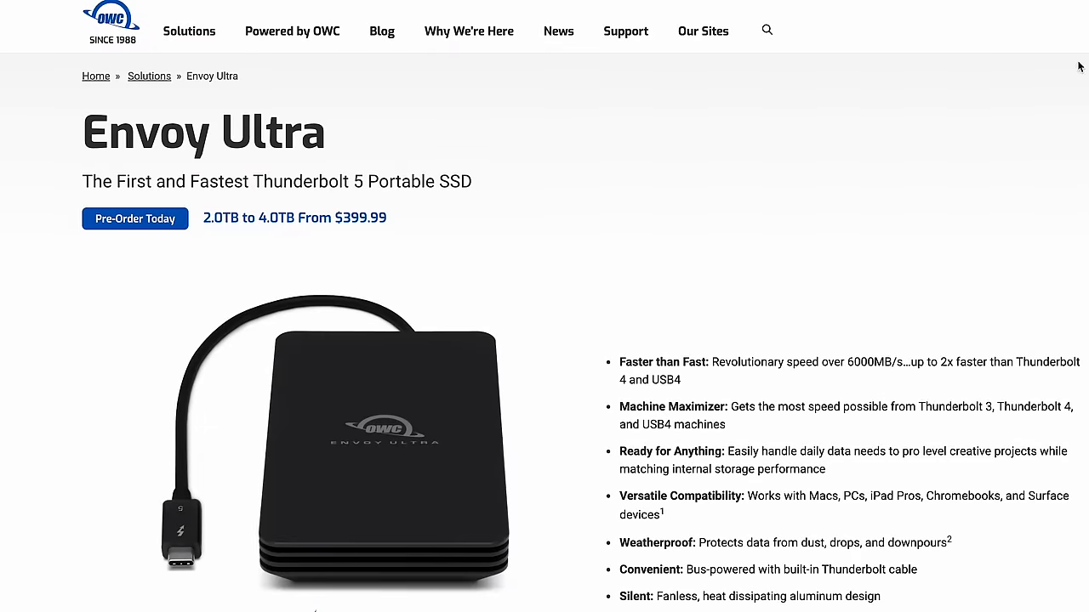
- Switch to the tab with OWC's Envoy Ultra Thunderbolt 5 SSD page
drag(81, 180, 273, 180)
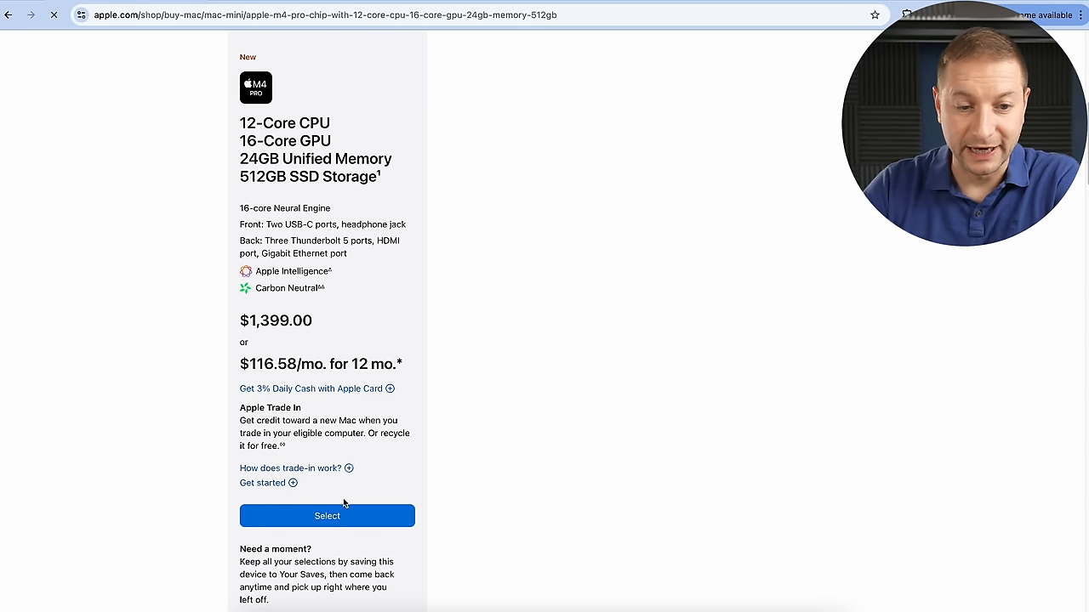
- Start customizing the M4 Pro Mac mini and upgrade its unified memory to 64GB
click(326, 517)
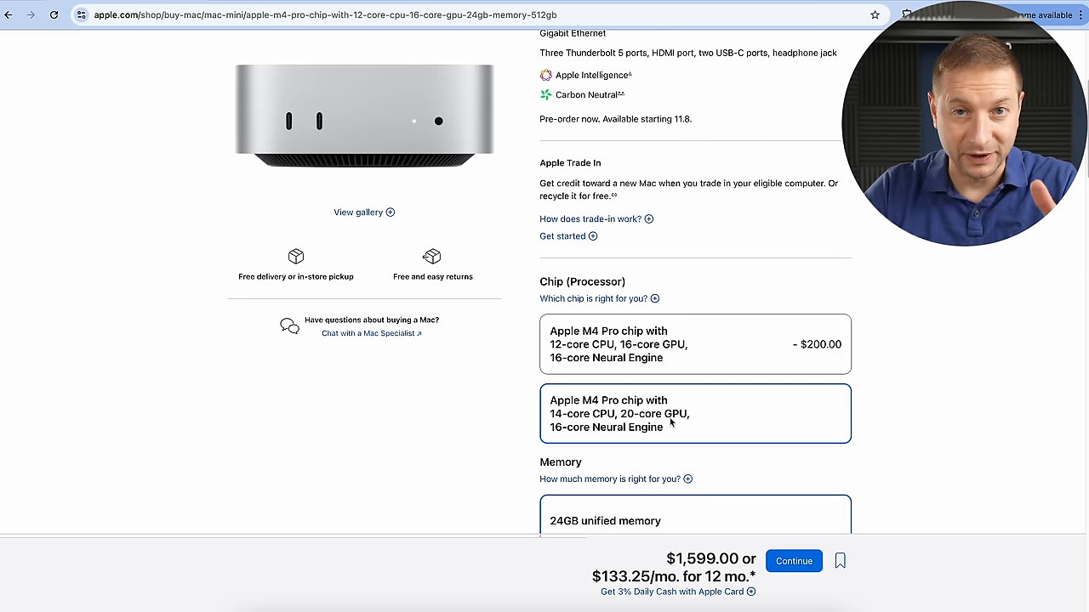
scroll(down, 3)
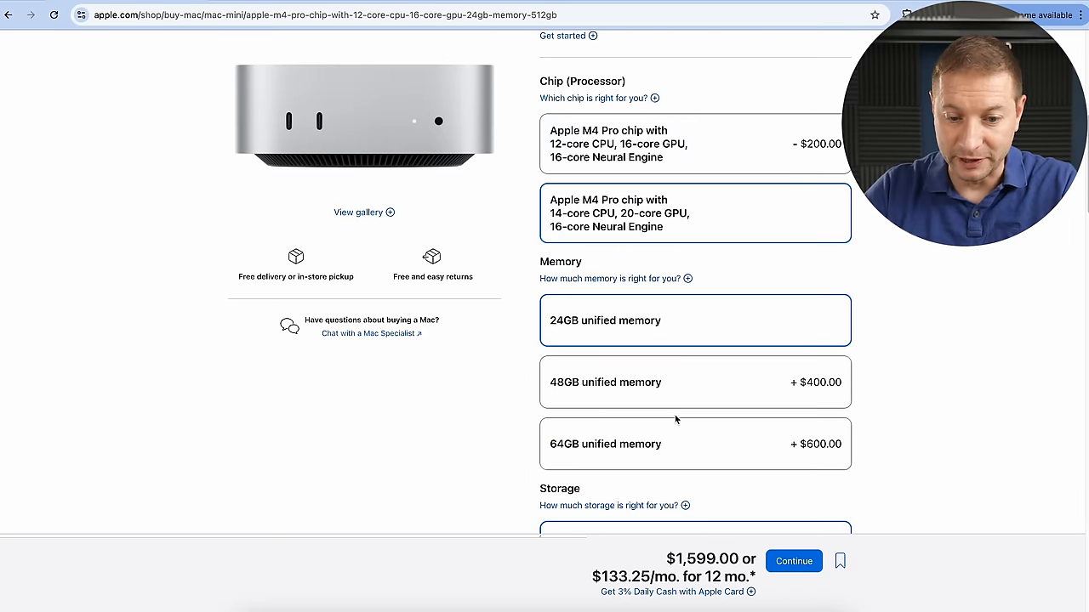
click(694, 444)
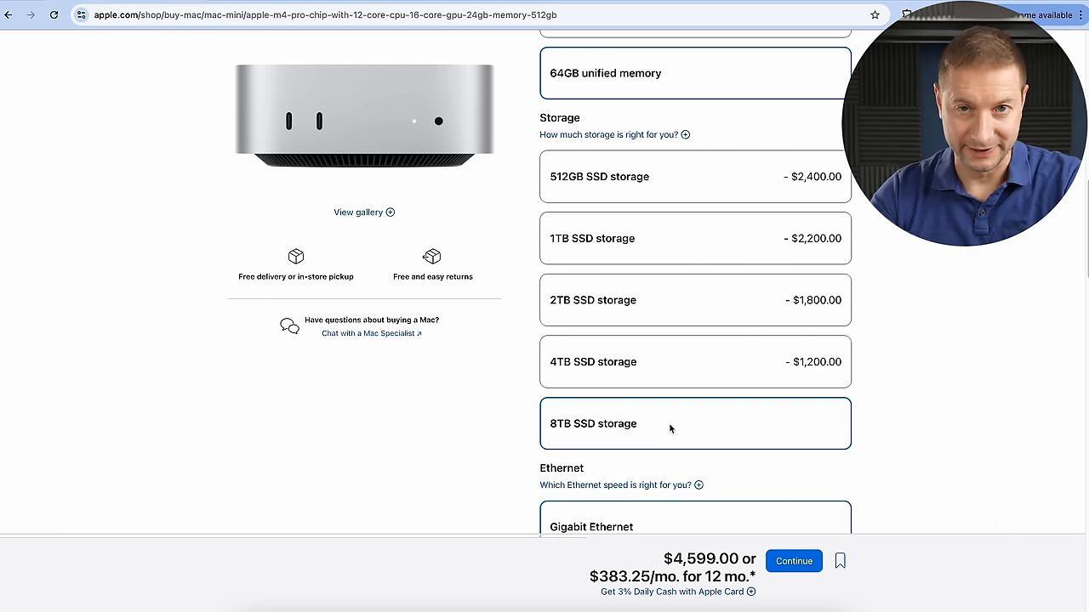
mouse_move(681, 426)
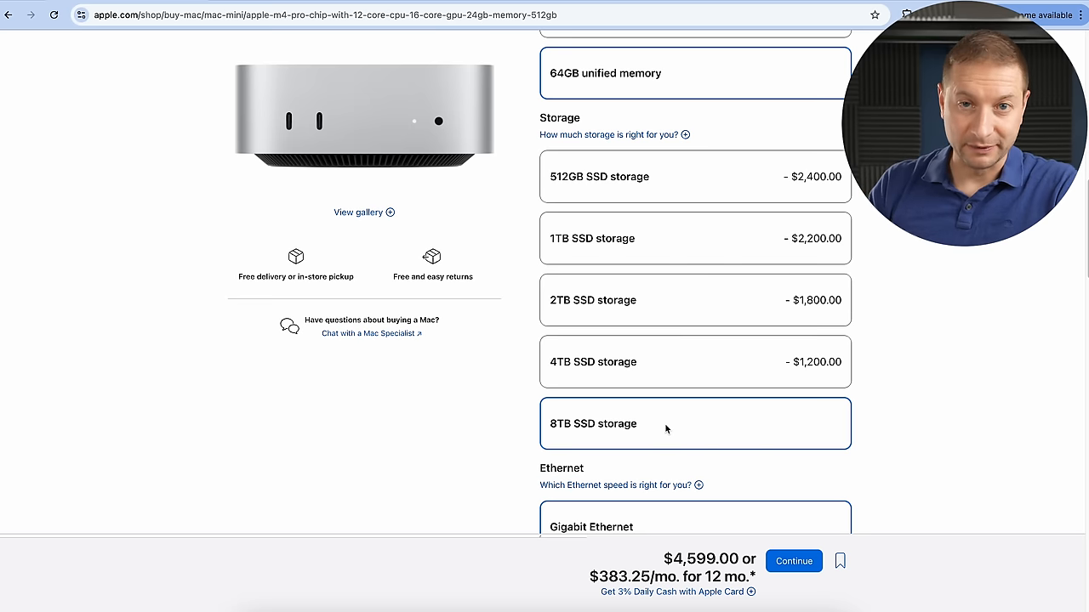
mouse_move(885, 367)
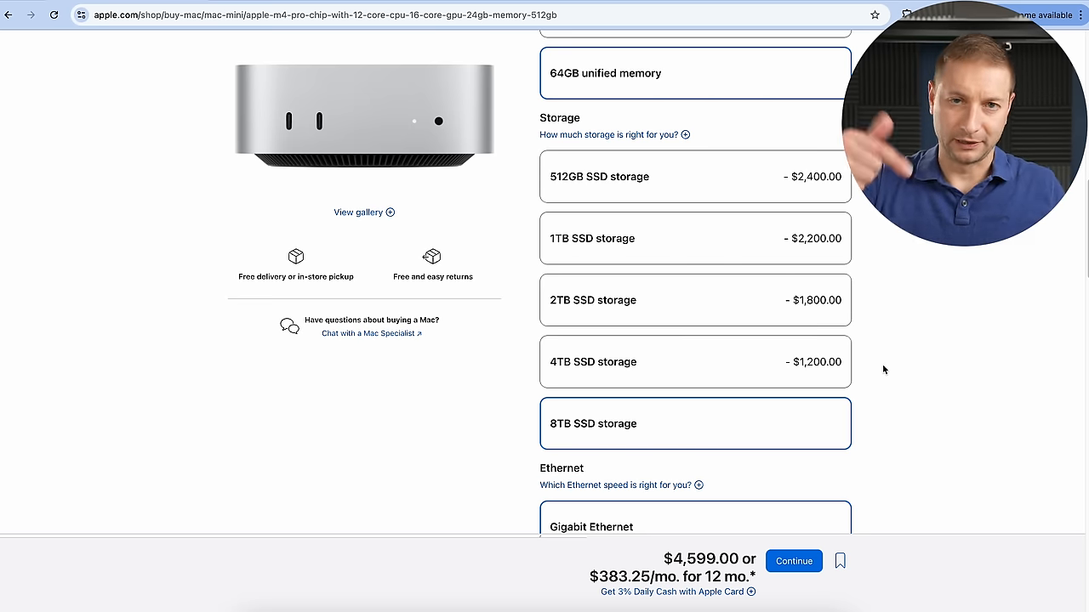
mouse_move(881, 373)
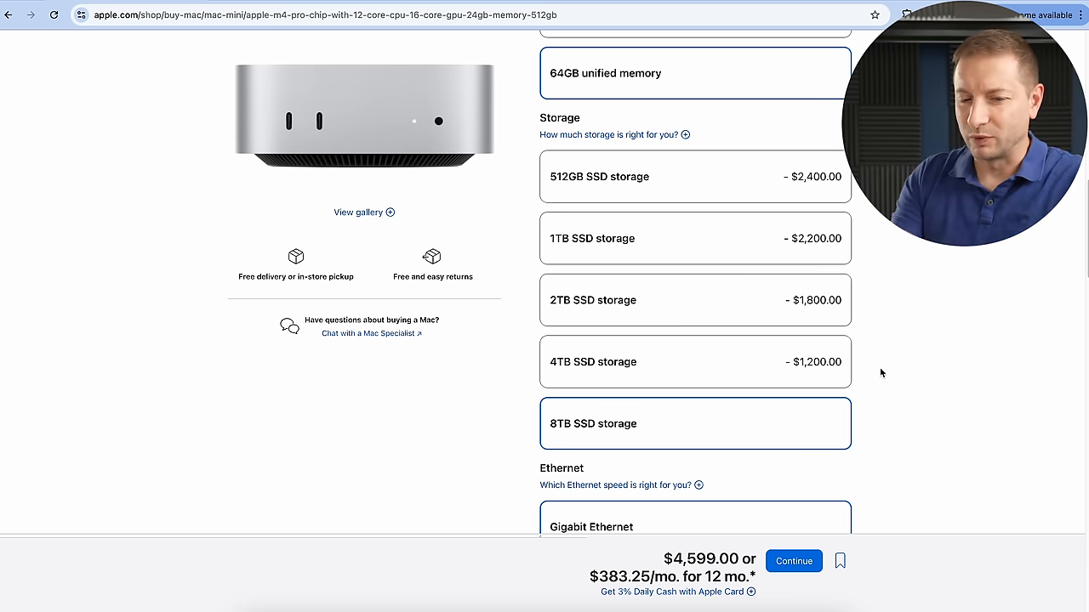
mouse_move(648, 364)
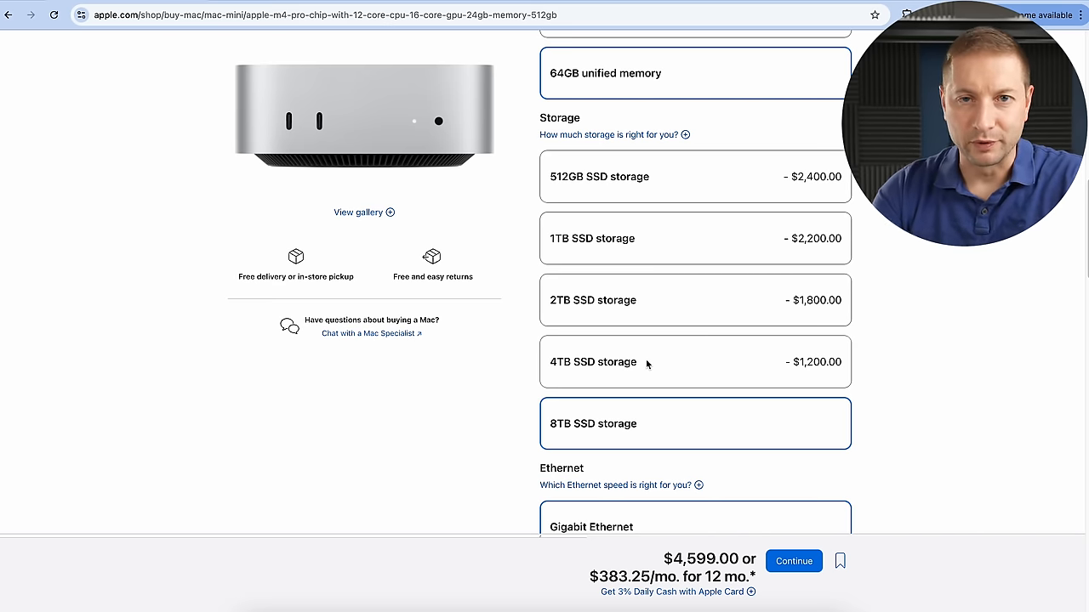
- Add 10 Gigabit Ethernet to the Mac mini, raising the total to $4,699
scroll(down, 3)
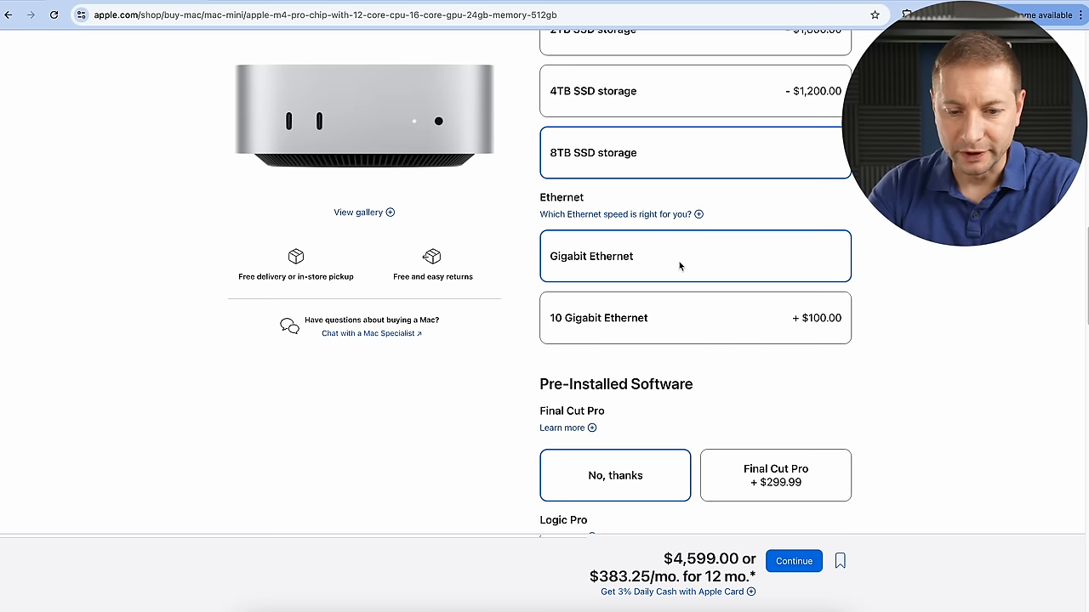
mouse_move(690, 323)
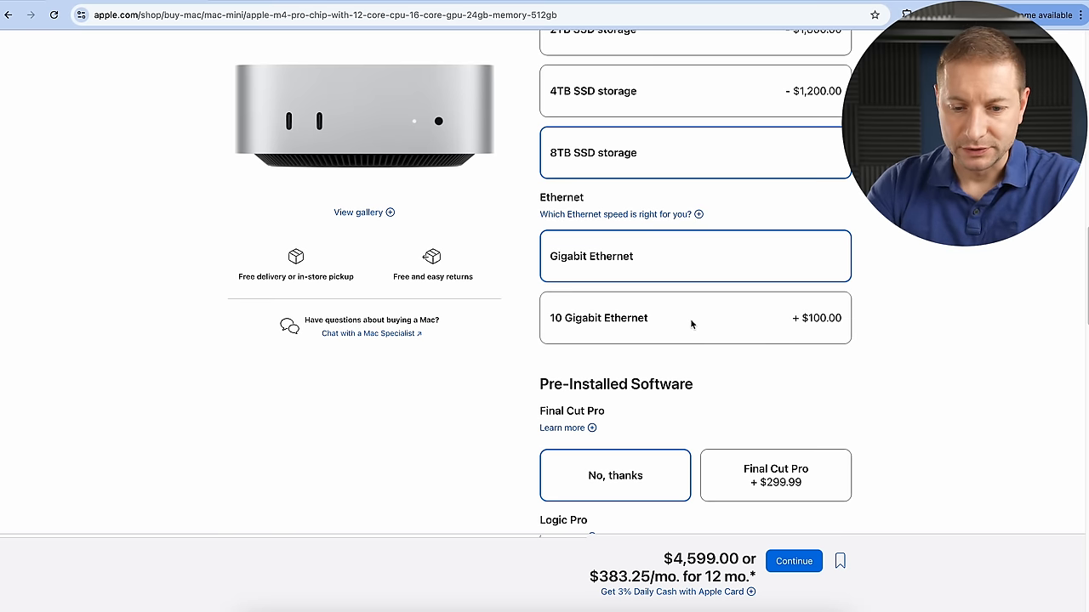
click(694, 318)
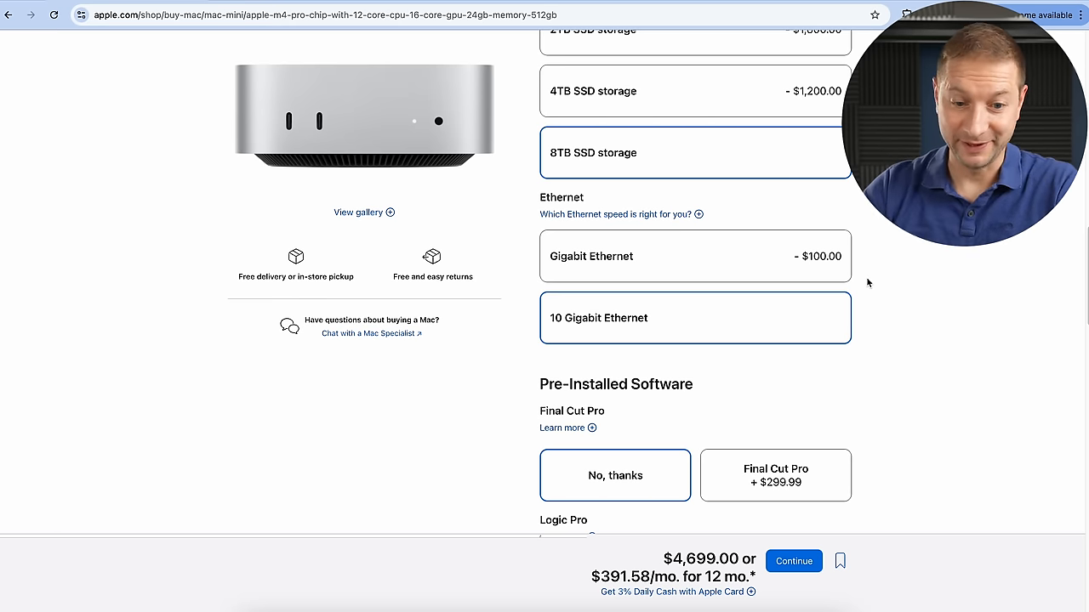
scroll(down, 3)
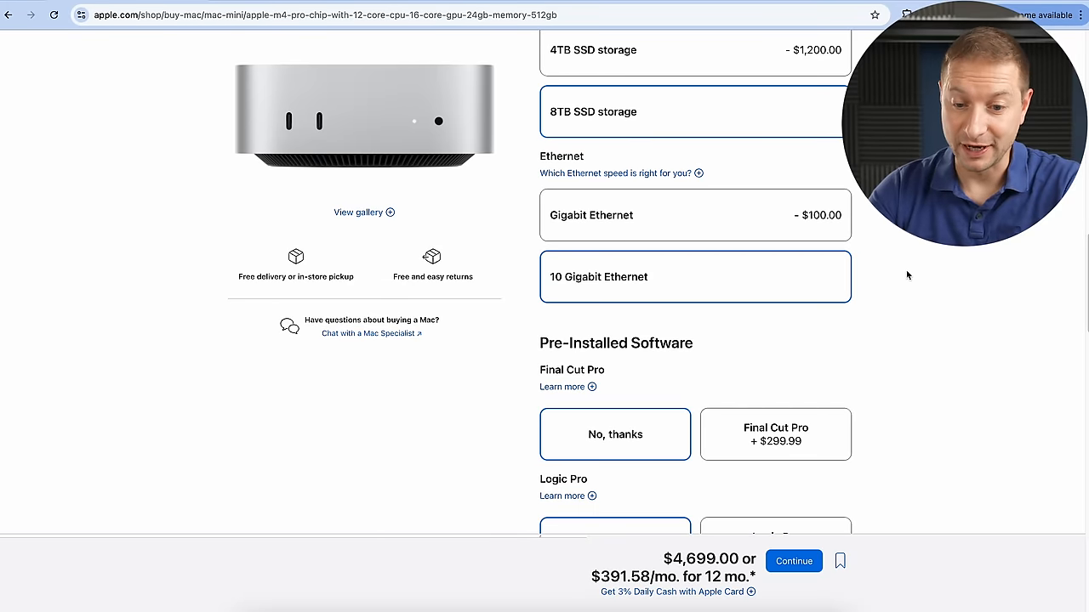
mouse_move(900, 286)
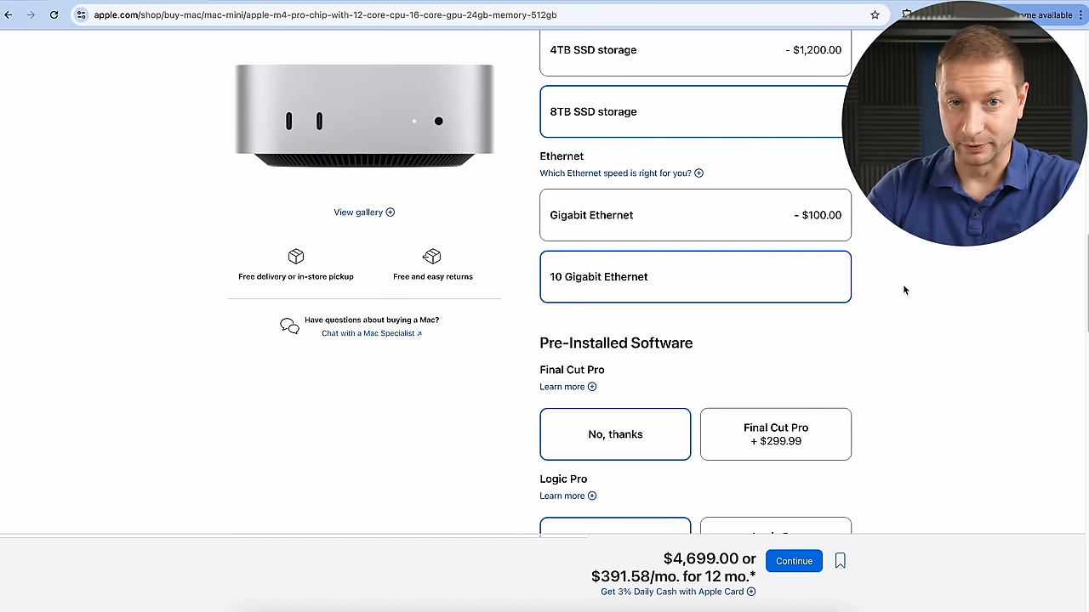
scroll(down, 3)
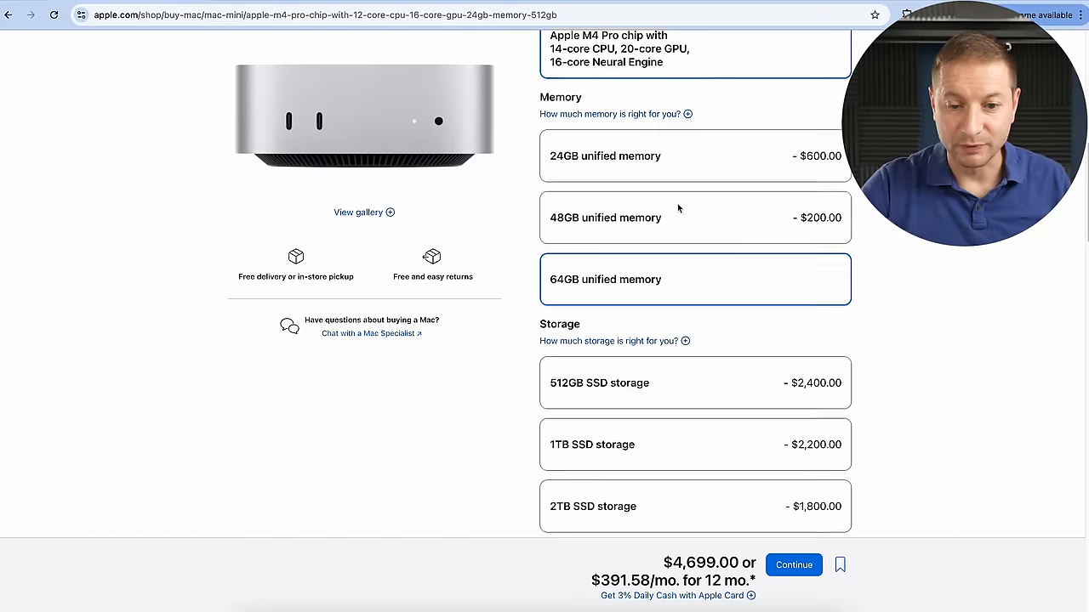
- Scroll through the configuration to review the storage options after the $2,899 2TB build
scroll(up, 3)
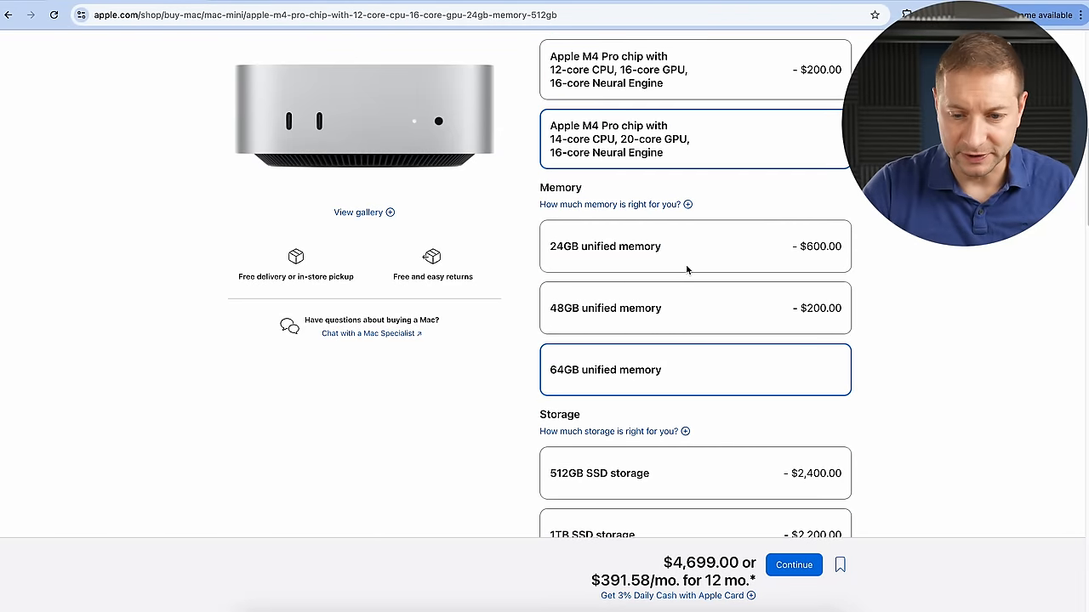
scroll(down, 3)
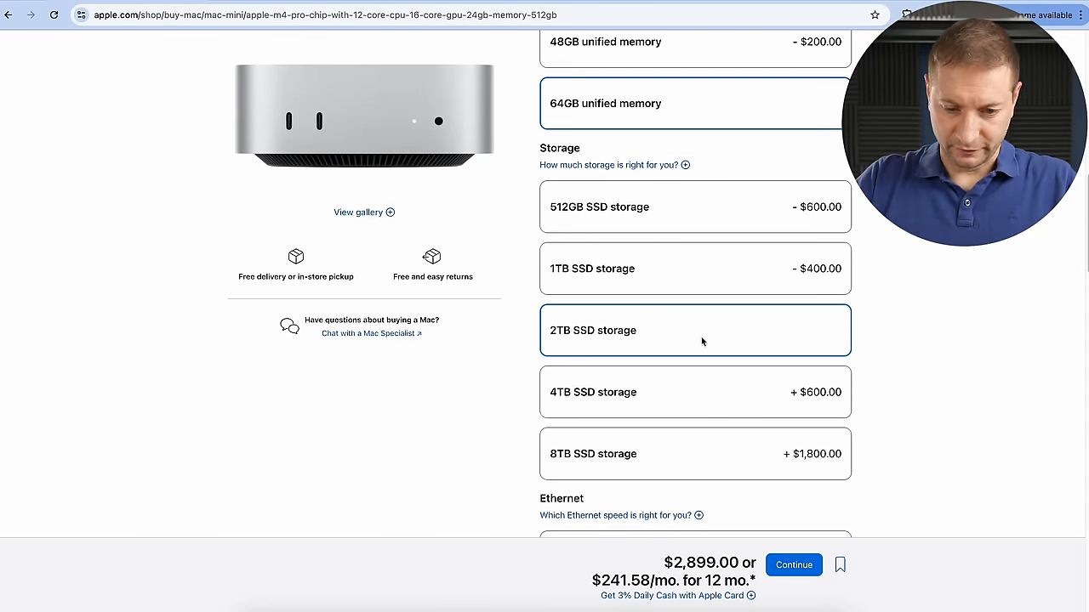
mouse_move(711, 339)
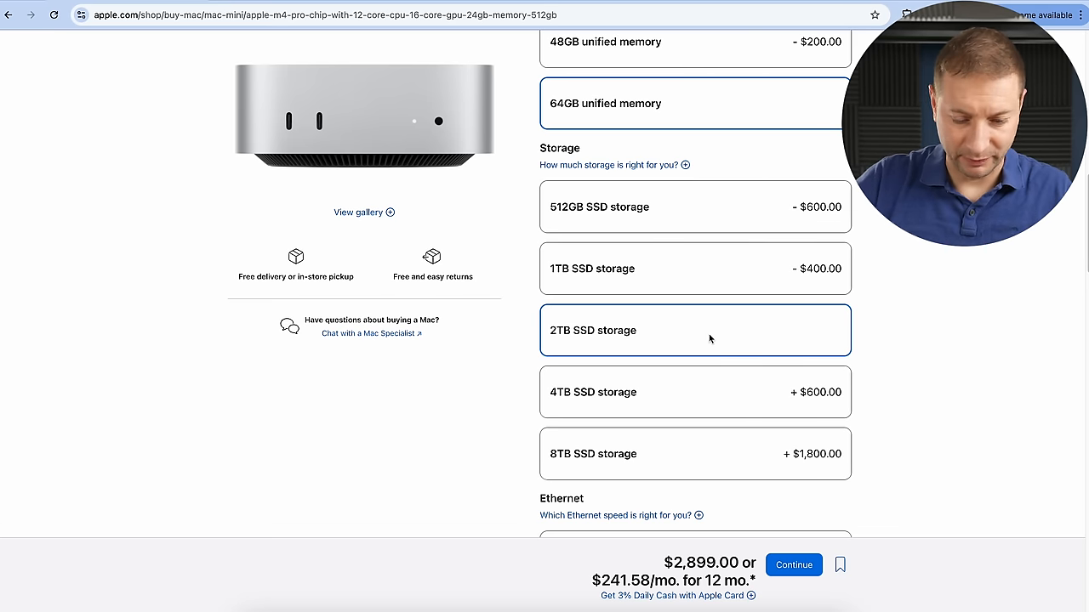
scroll(down, 3)
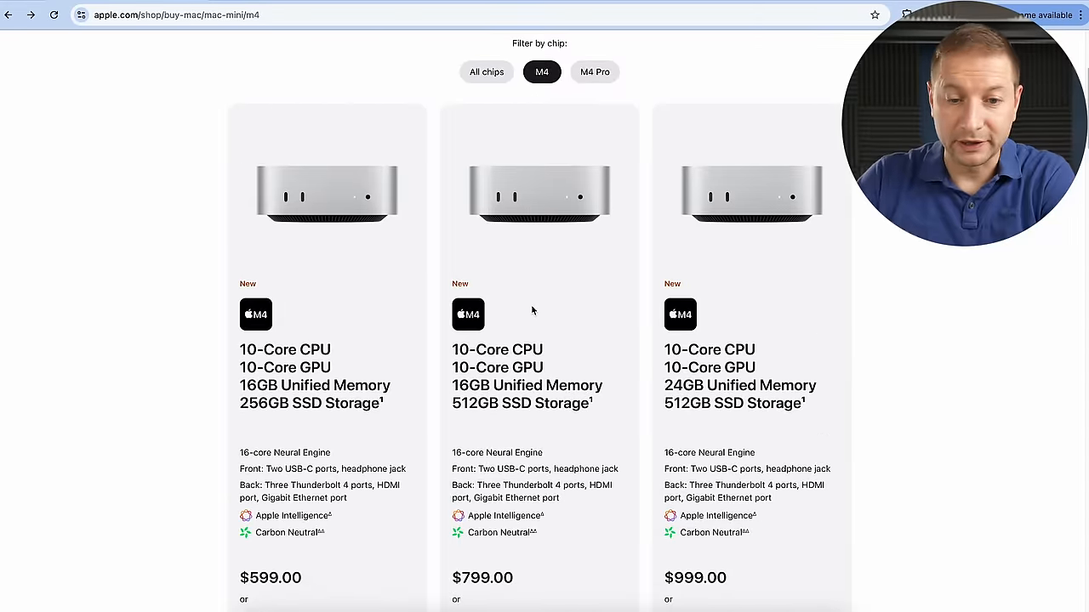
- Scroll down the base M4 Mac mini customization page to the Memory section
scroll(down, 3)
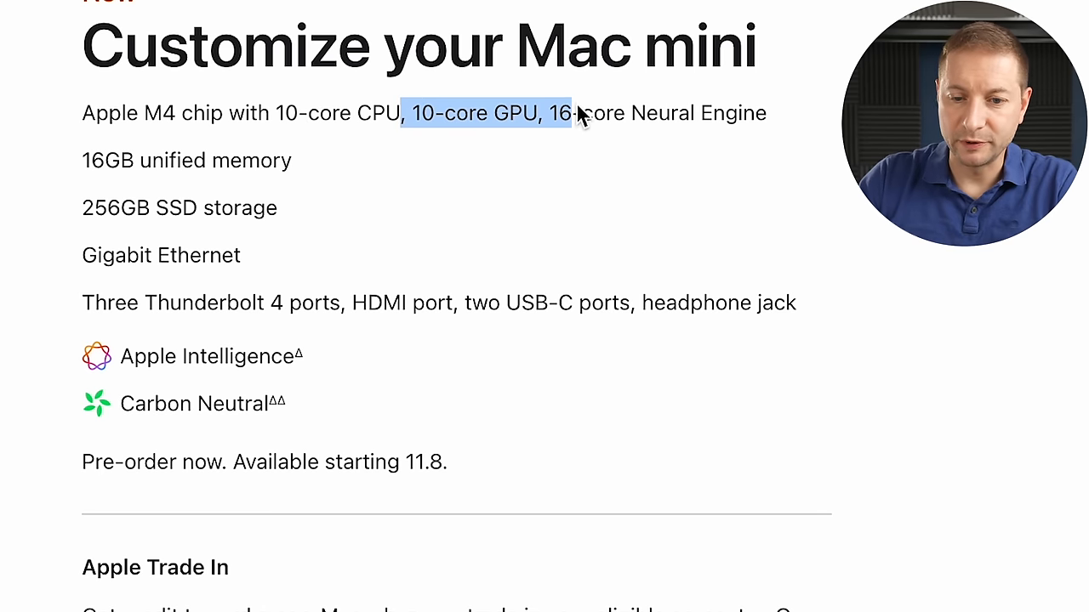
scroll(down, 3)
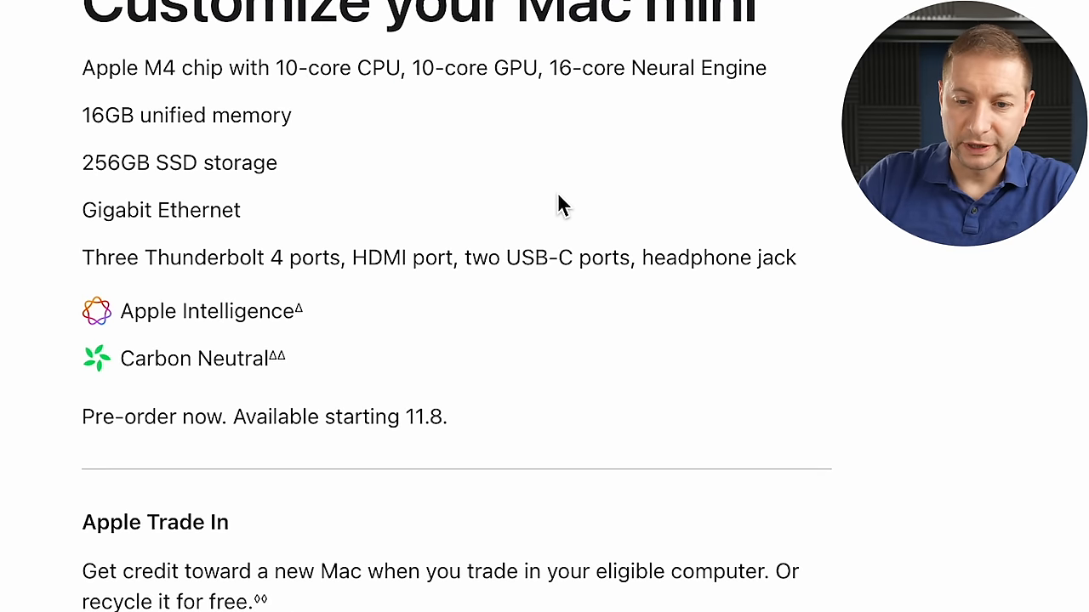
scroll(down, 3)
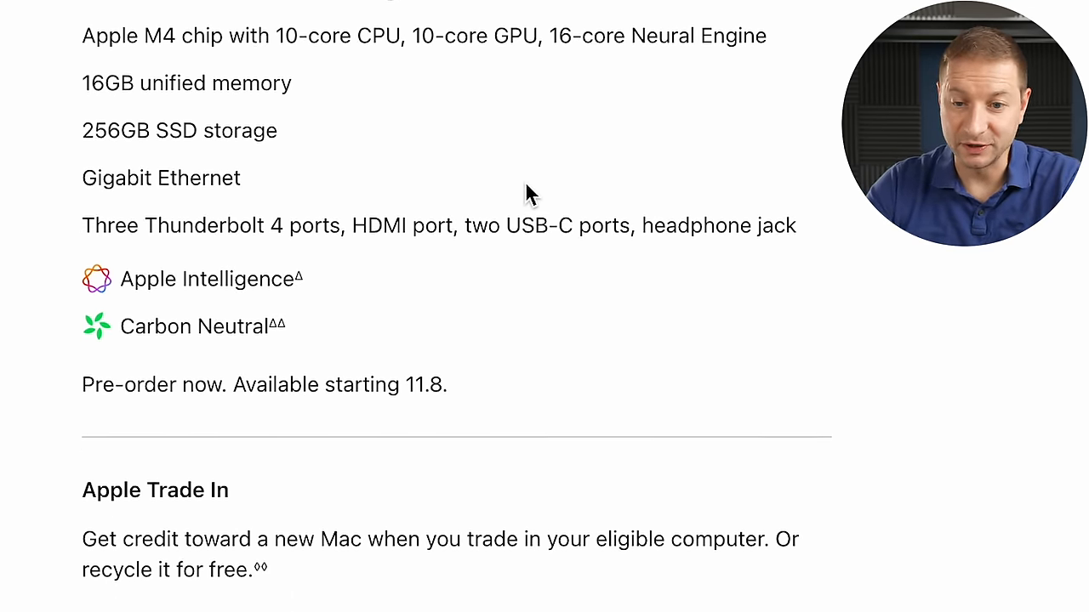
scroll(down, 3)
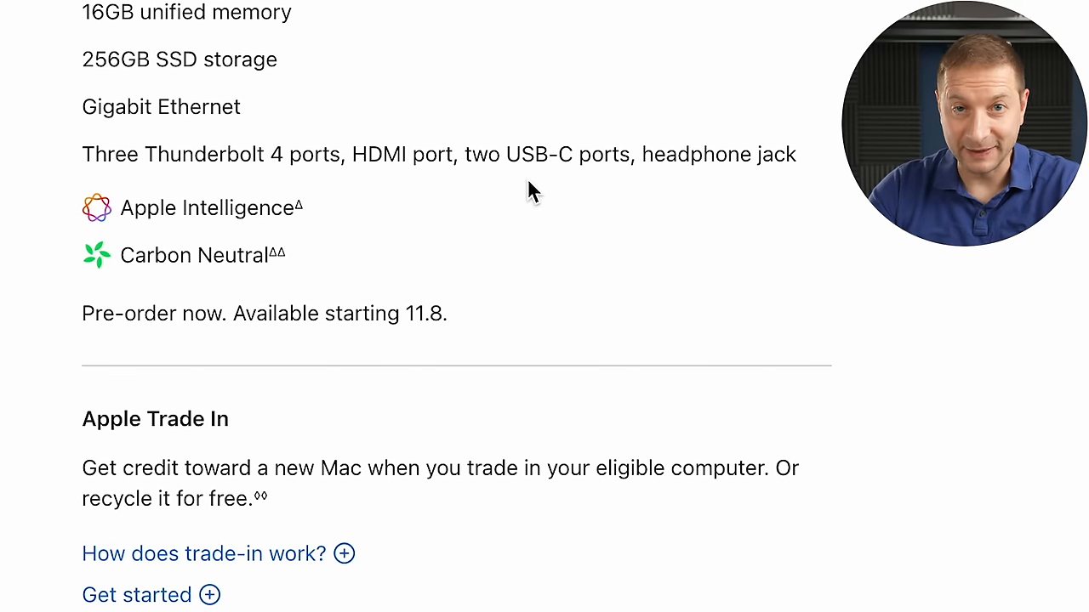
scroll(down, 3)
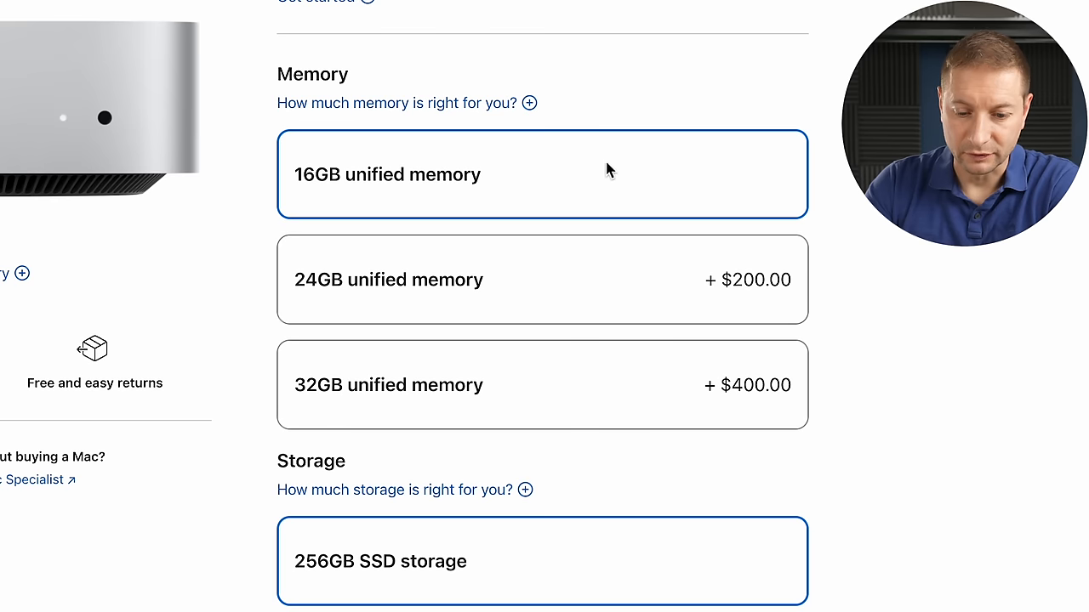
mouse_move(500, 203)
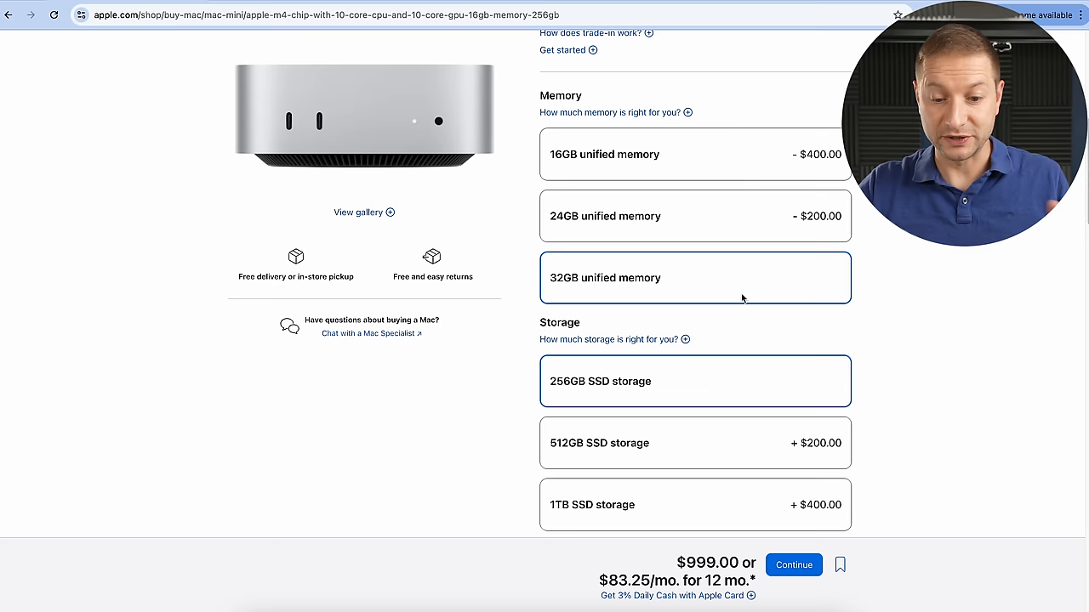
- Upgrade the Mac mini's SSD storage to 1TB, bringing the total to $1,399
scroll(down, 3)
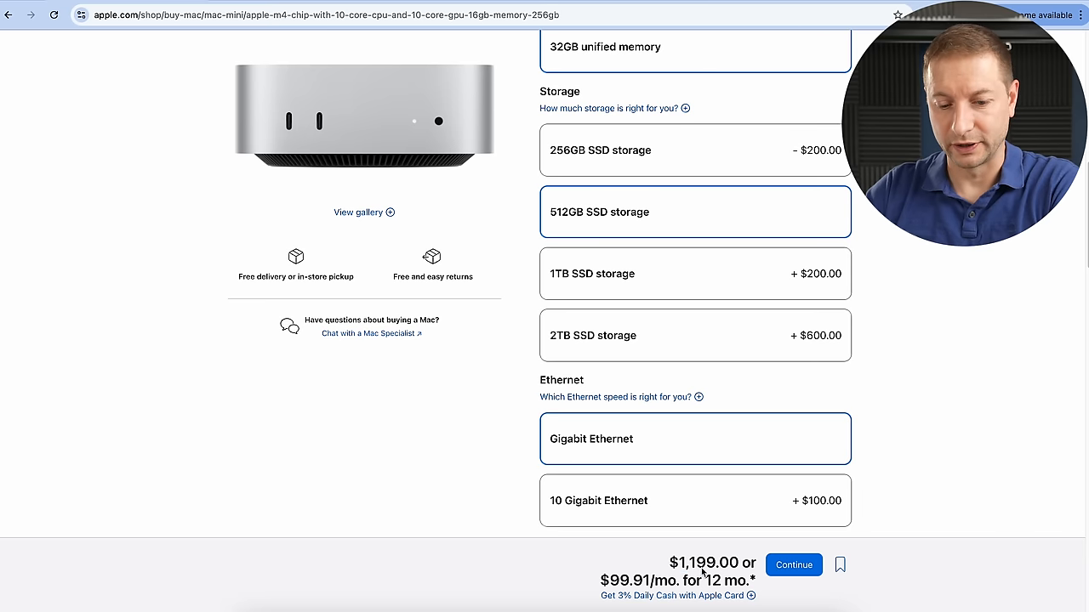
click(694, 274)
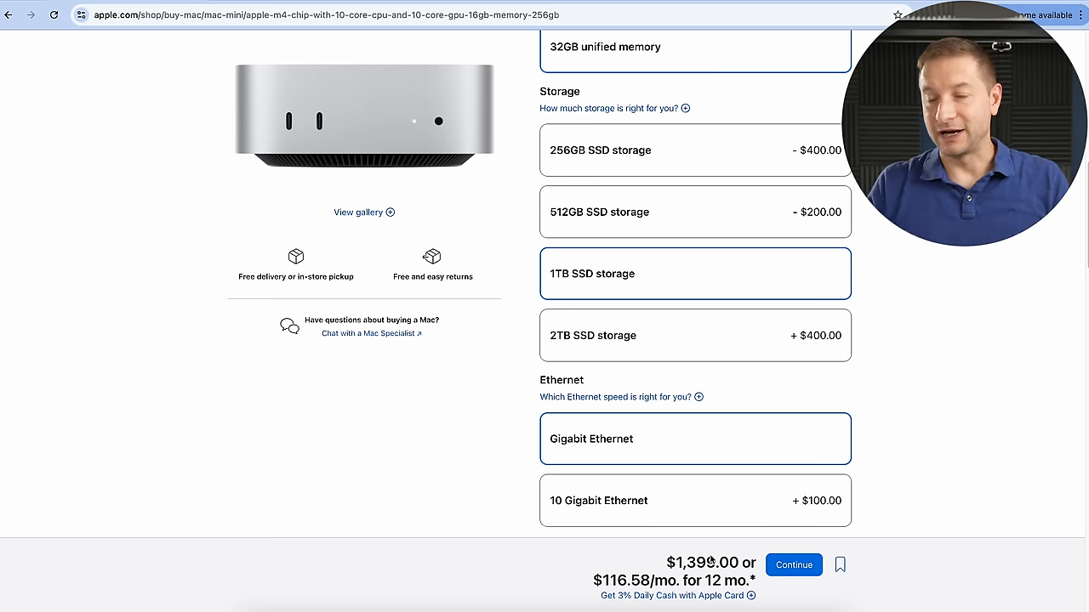
scroll(down, 3)
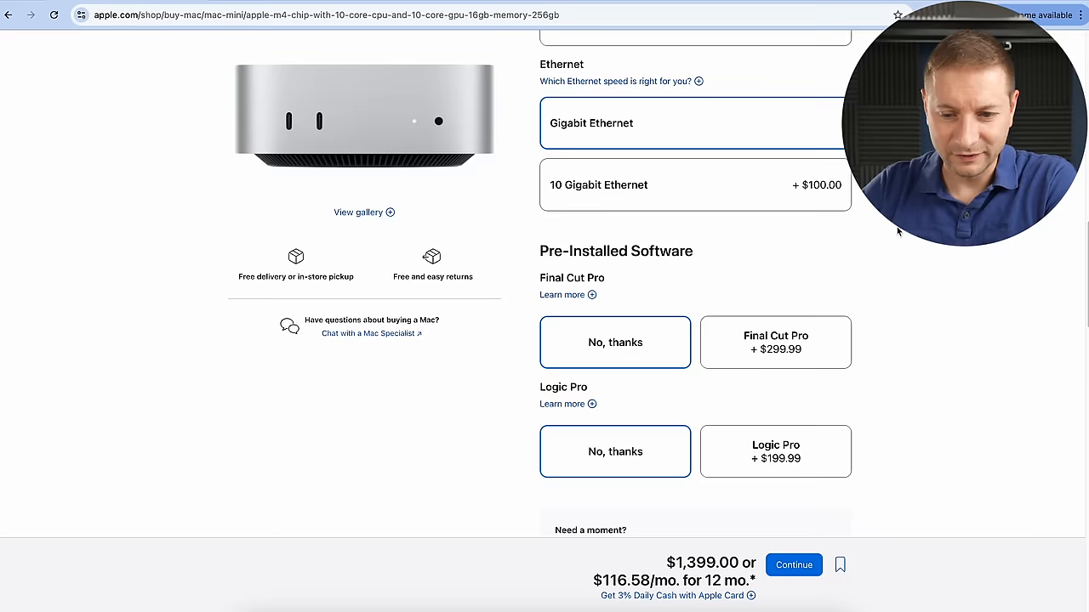
- Scroll back through the configuration reset to 16GB memory and 256GB storage at $599
scroll(up, 3)
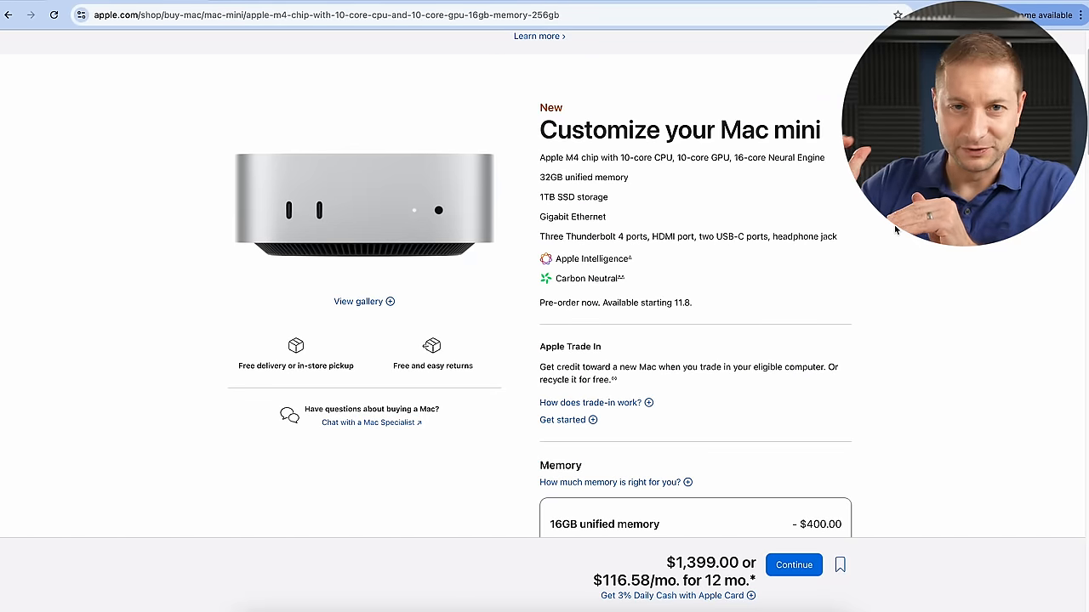
scroll(down, 3)
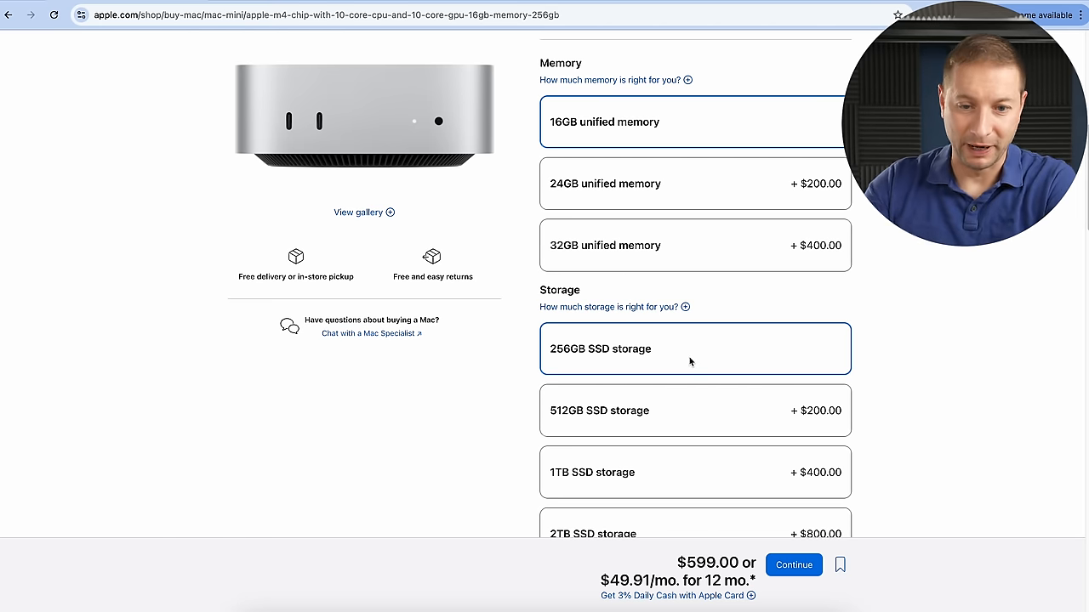
mouse_move(666, 270)
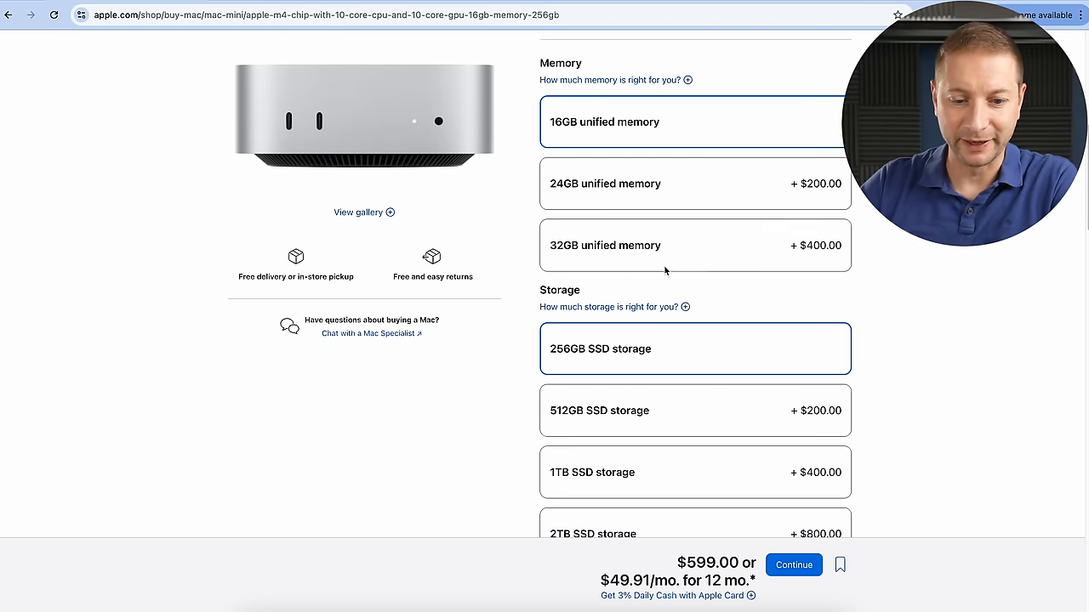
mouse_move(677, 368)
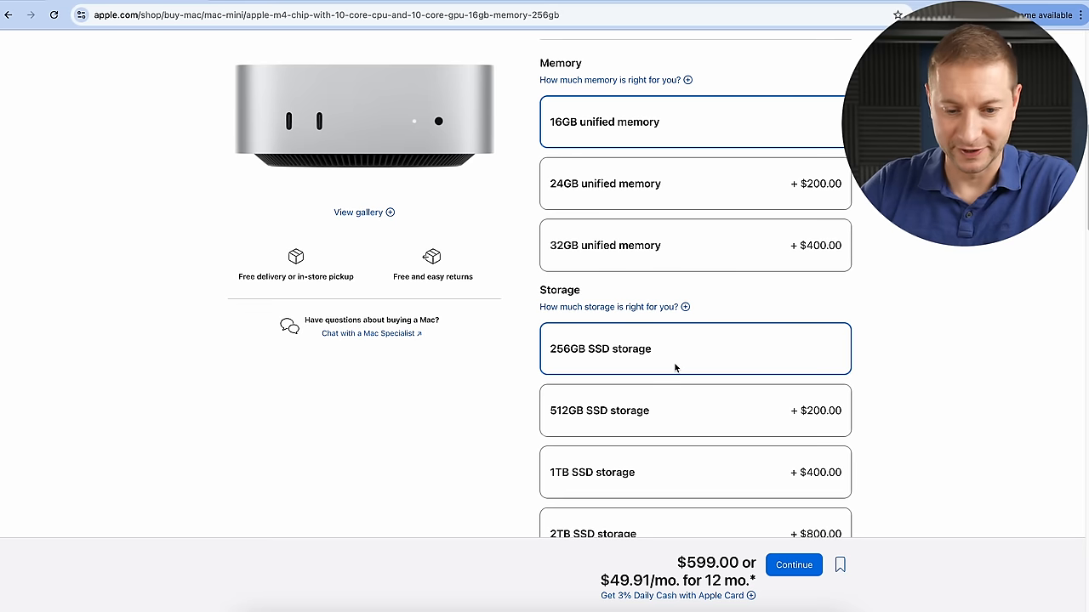
scroll(down, 3)
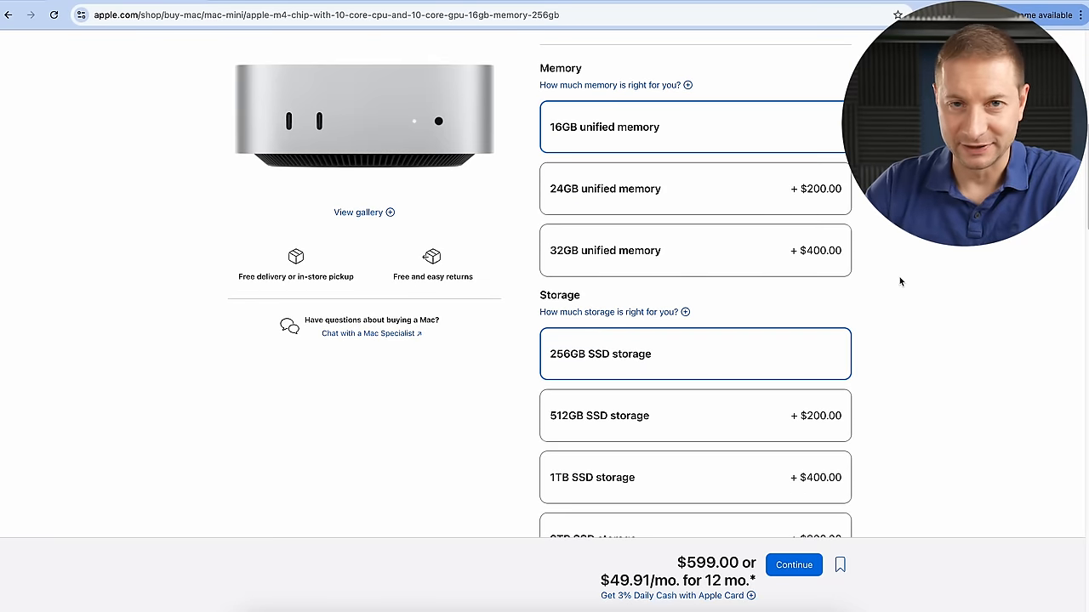
mouse_move(895, 279)
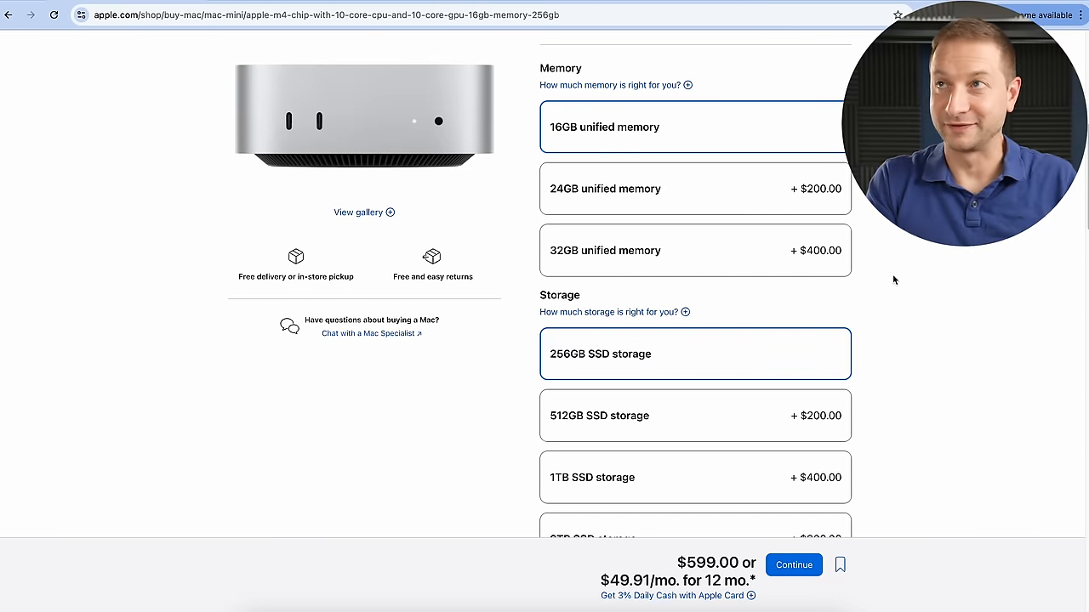
- View the Mac mini product photo gallery
click(364, 211)
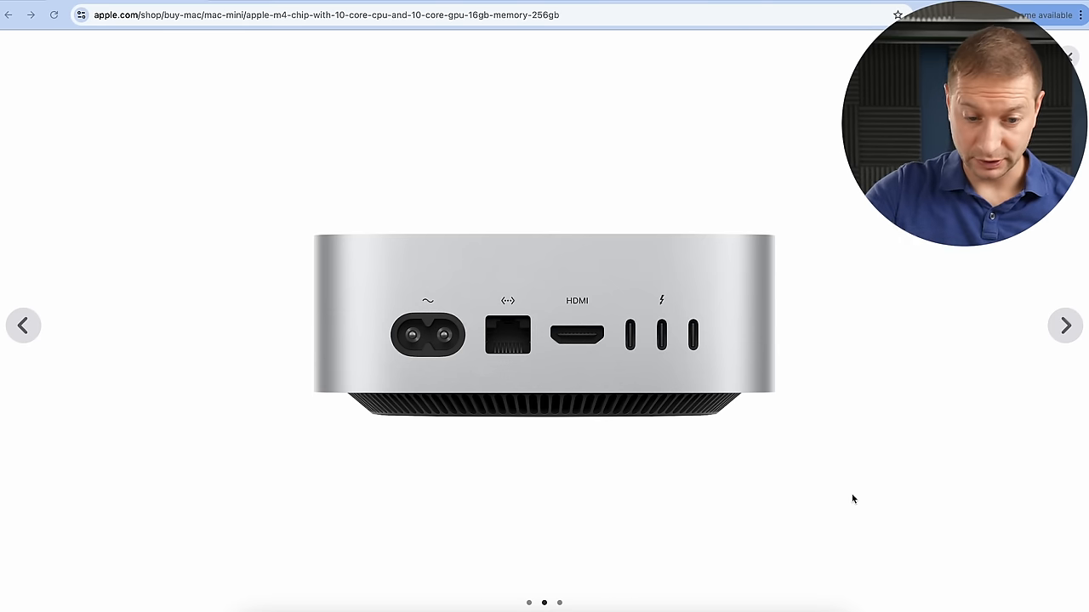
mouse_move(454, 352)
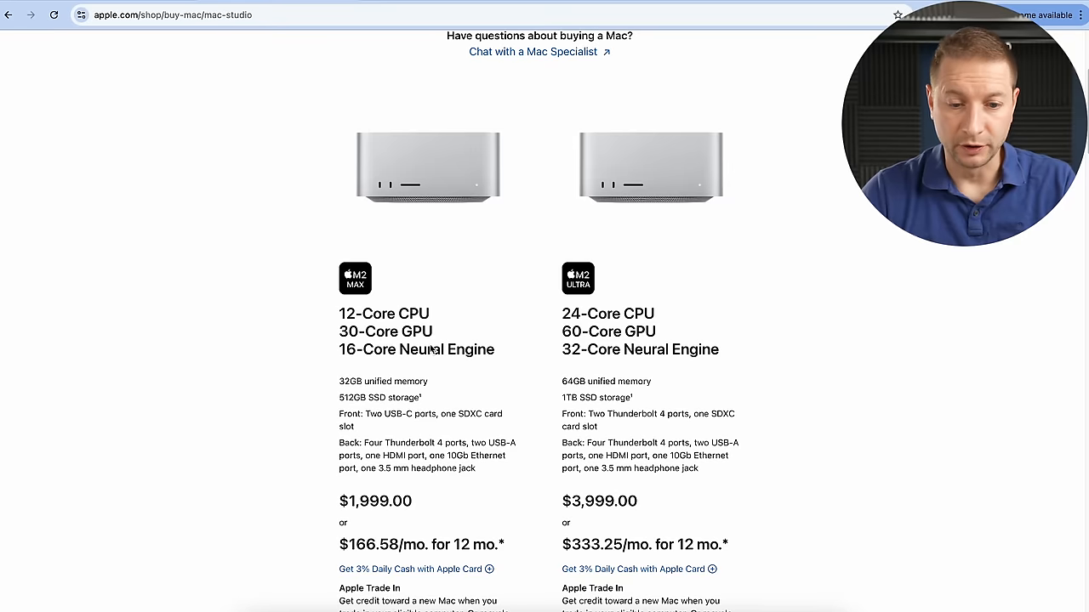
- Choose 64GB unified memory for the M2 Max Mac Studio, raising the price to $2,399
scroll(down, 3)
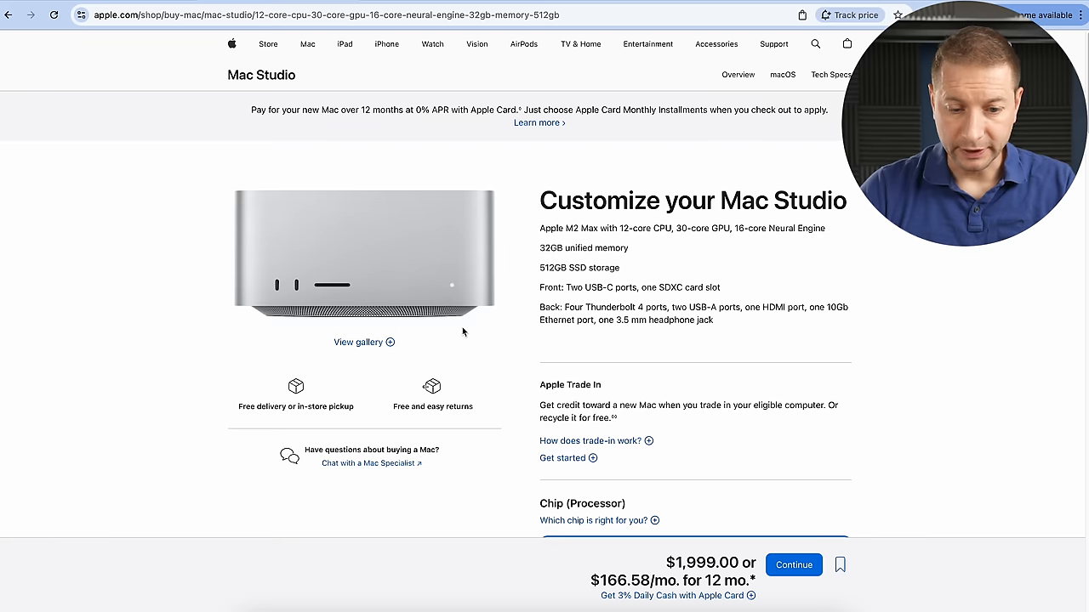
scroll(down, 3)
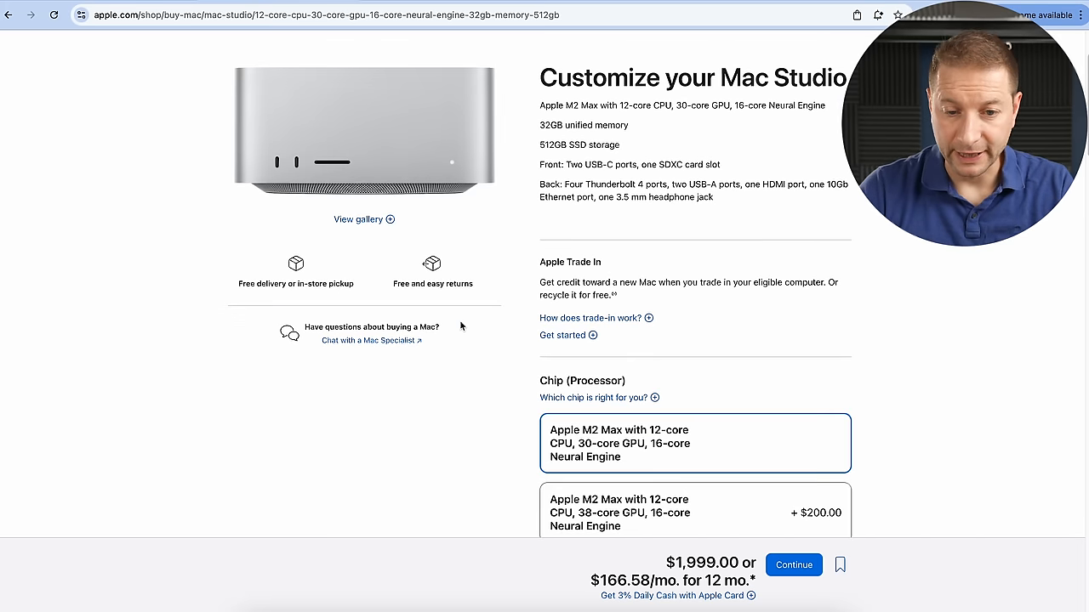
scroll(down, 3)
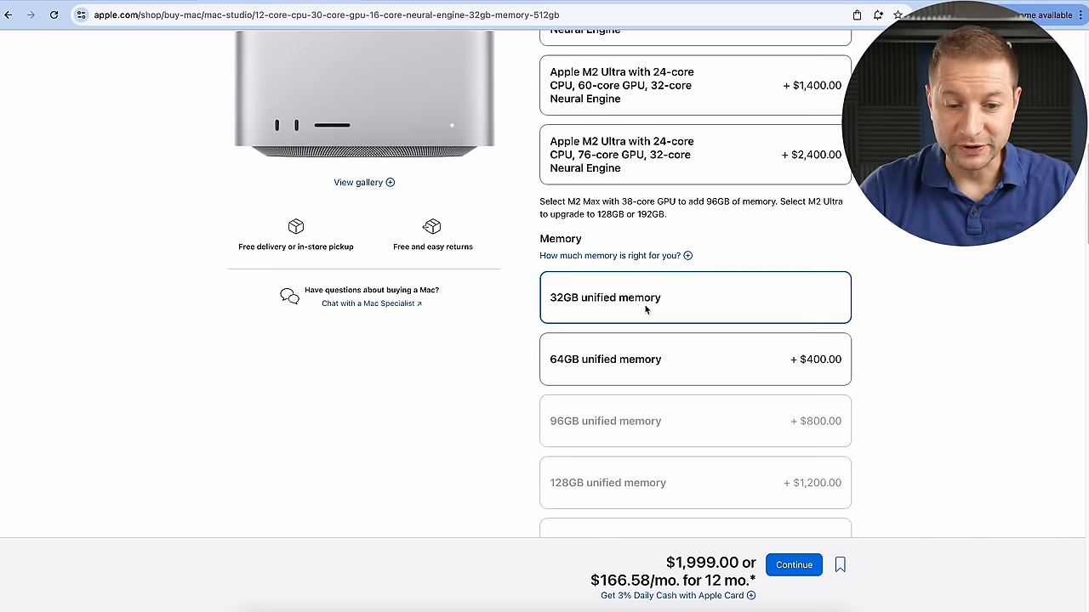
click(694, 359)
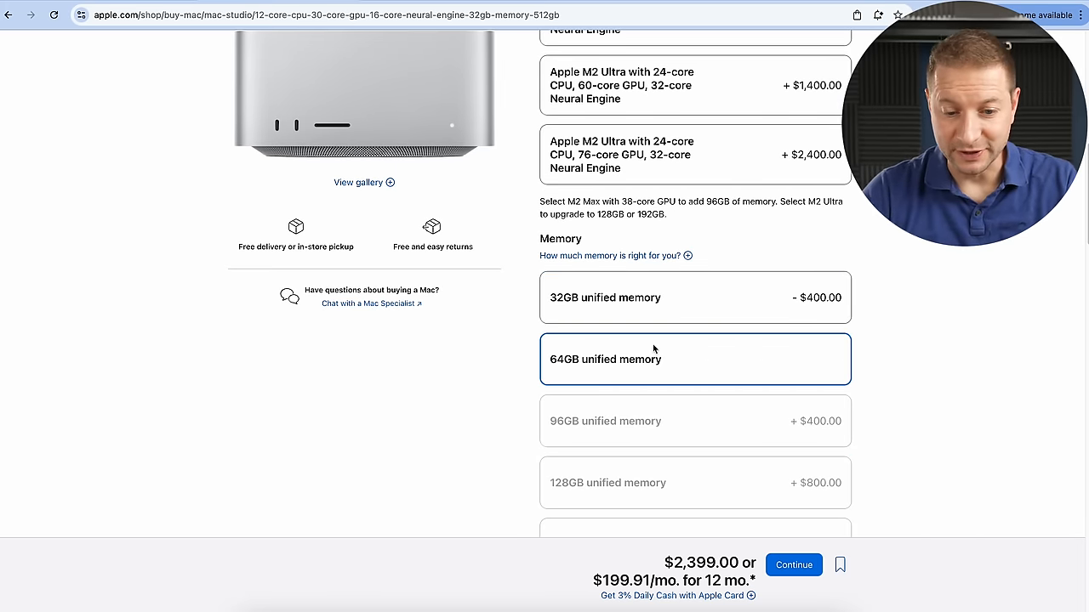
scroll(down, 3)
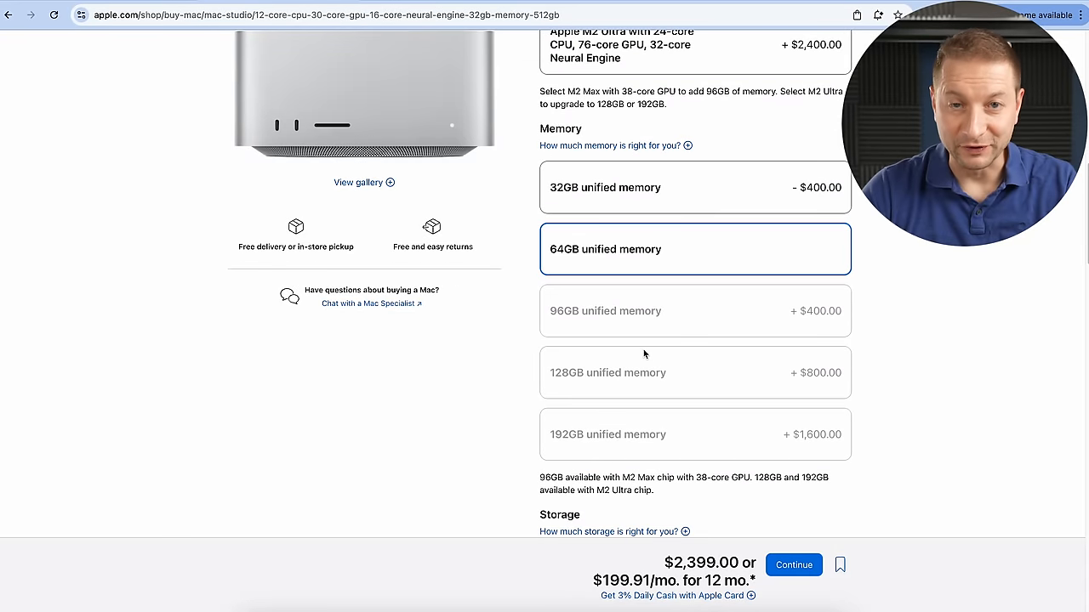
mouse_move(658, 289)
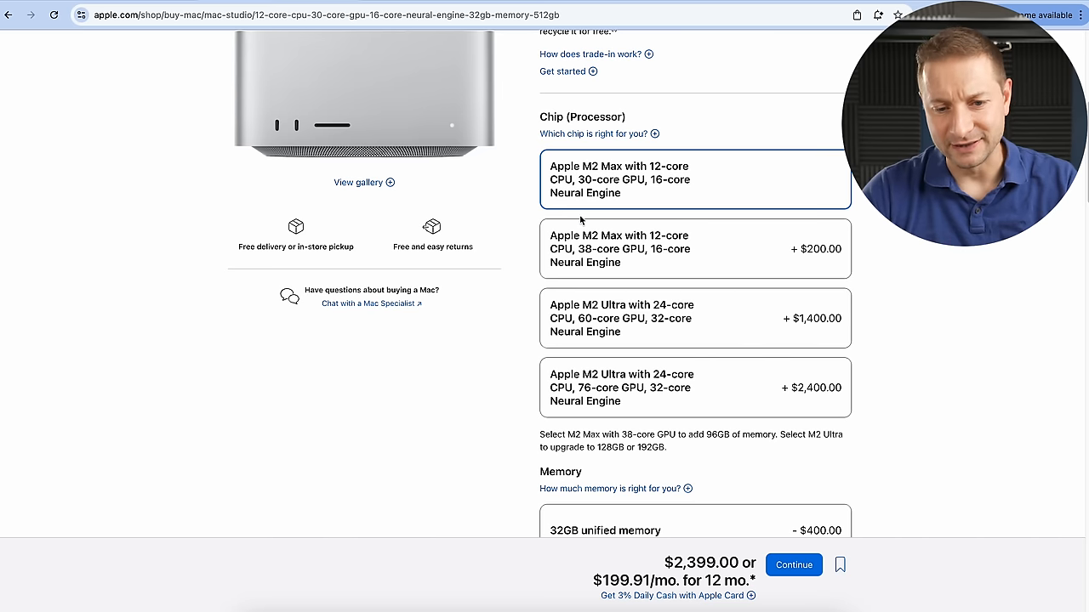
mouse_move(633, 185)
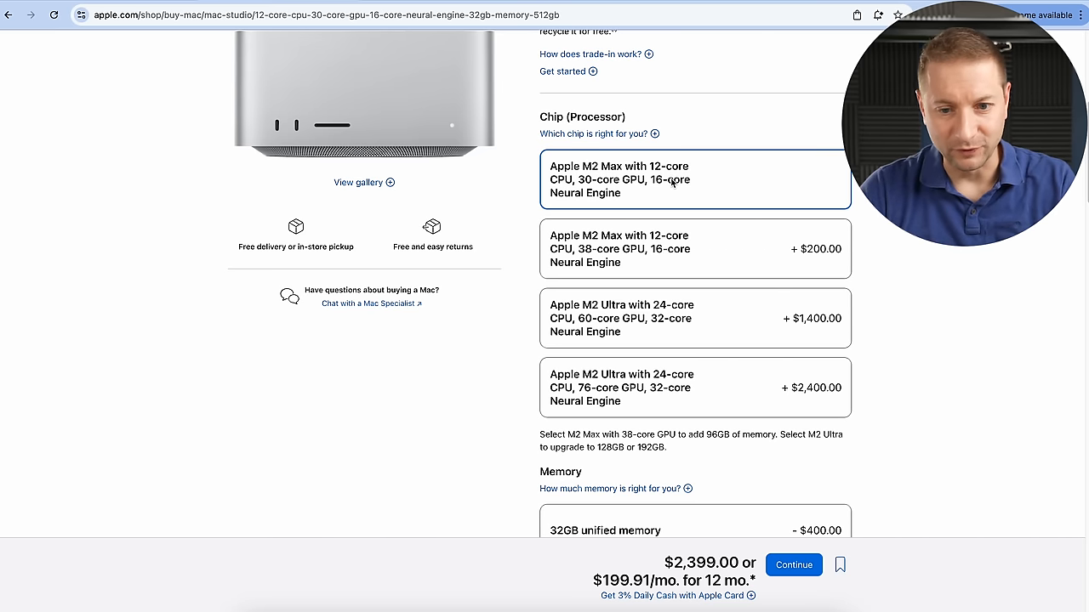
scroll(down, 3)
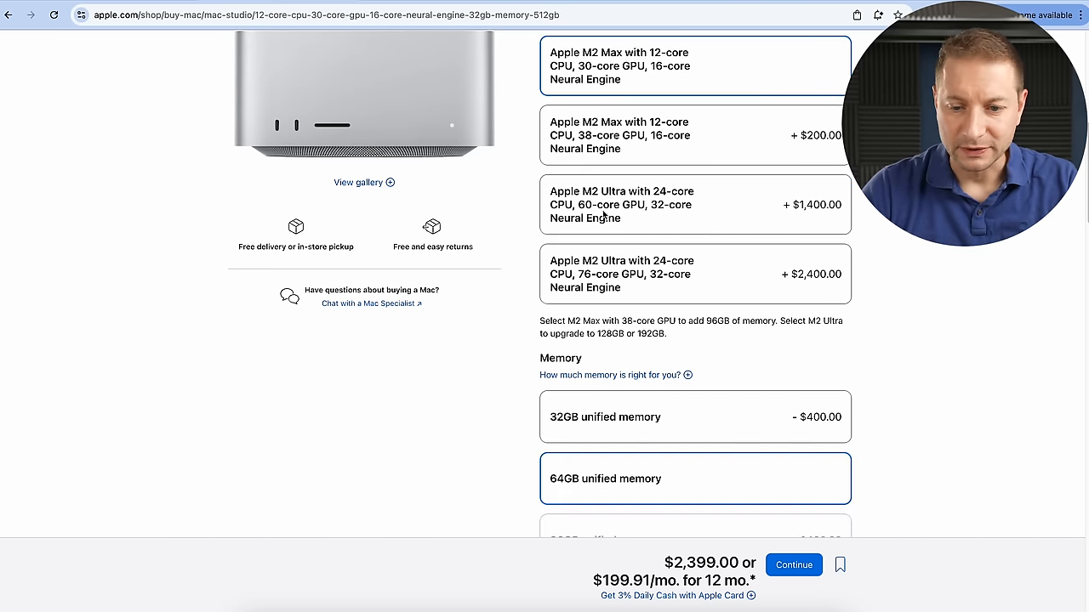
scroll(down, 3)
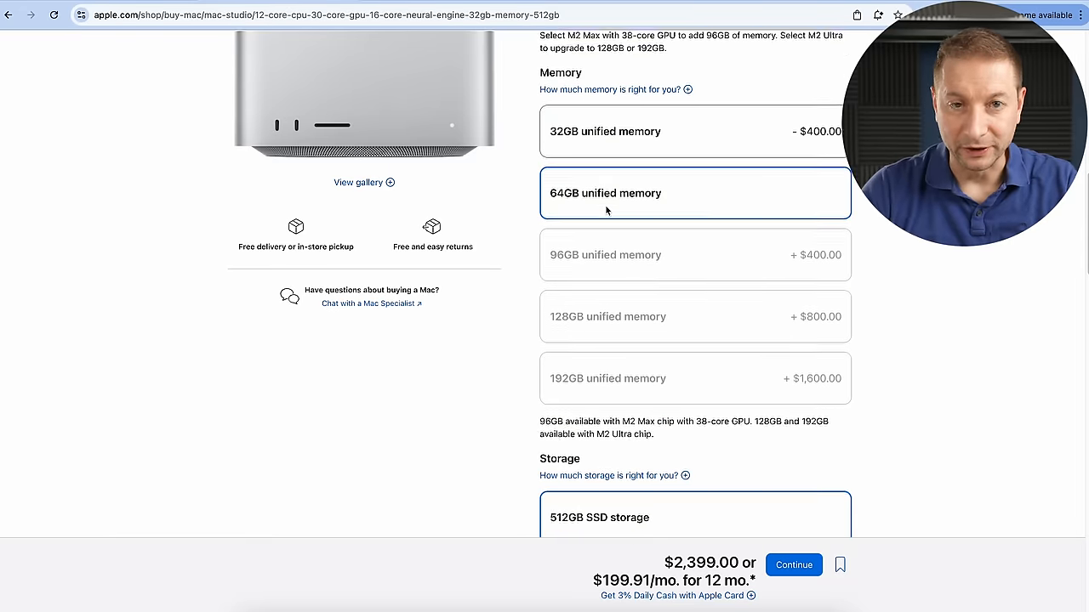
scroll(down, 3)
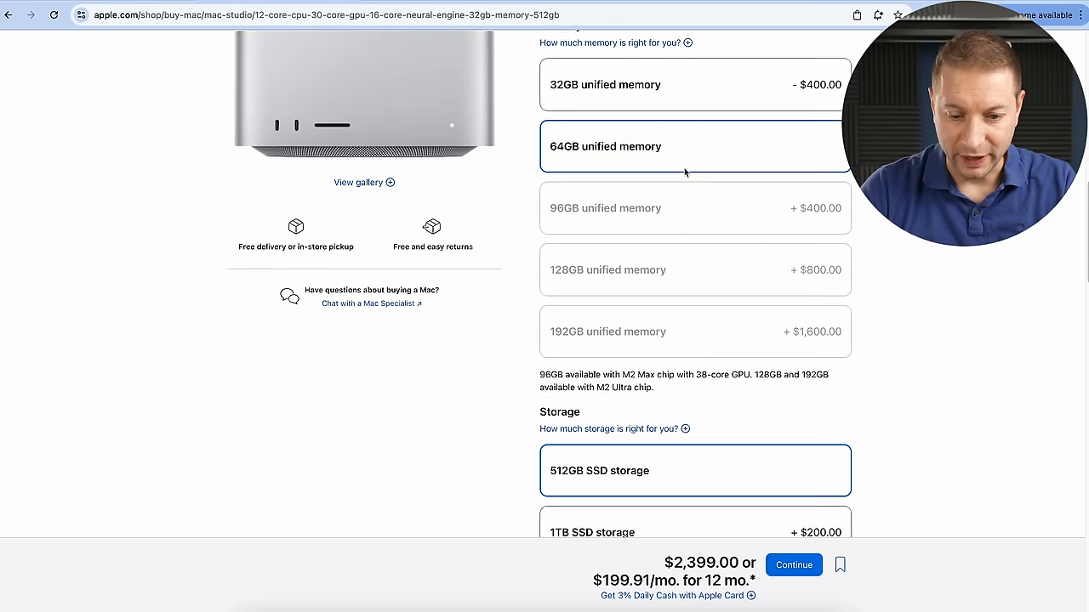
scroll(down, 3)
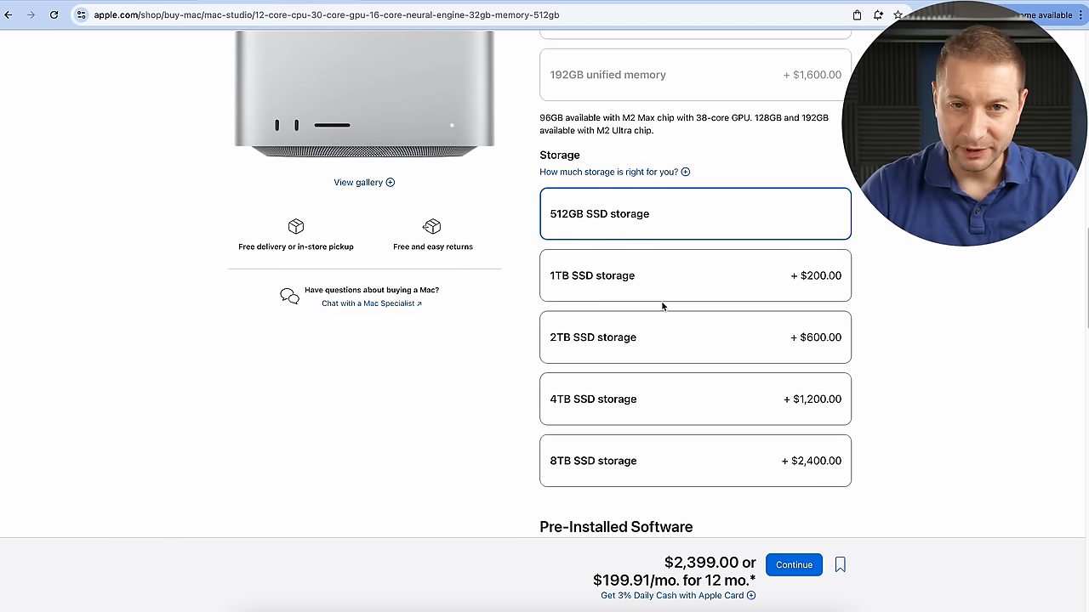
scroll(down, 3)
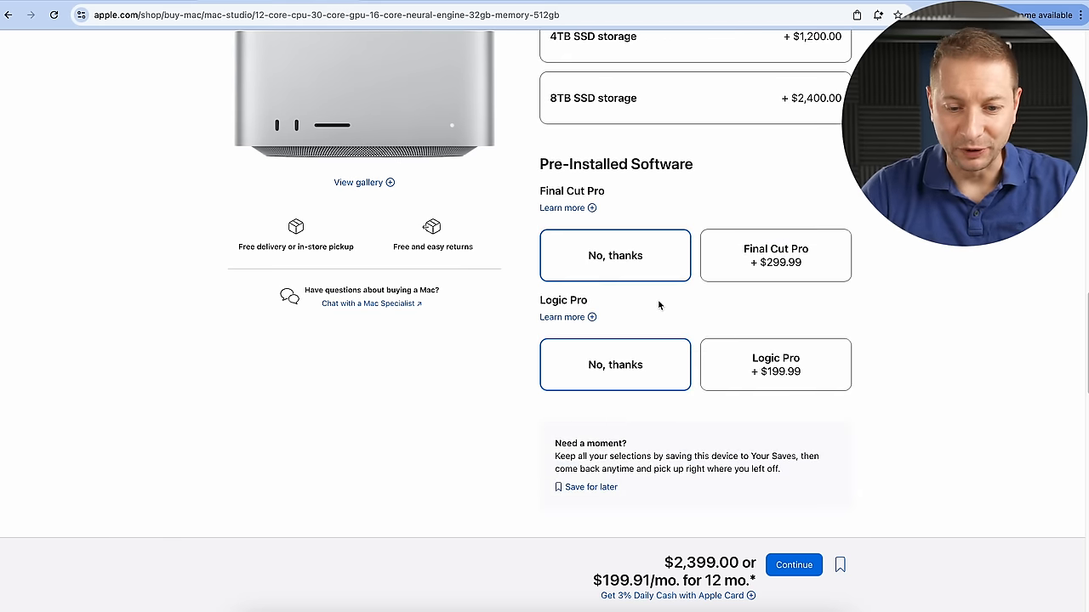
scroll(up, 3)
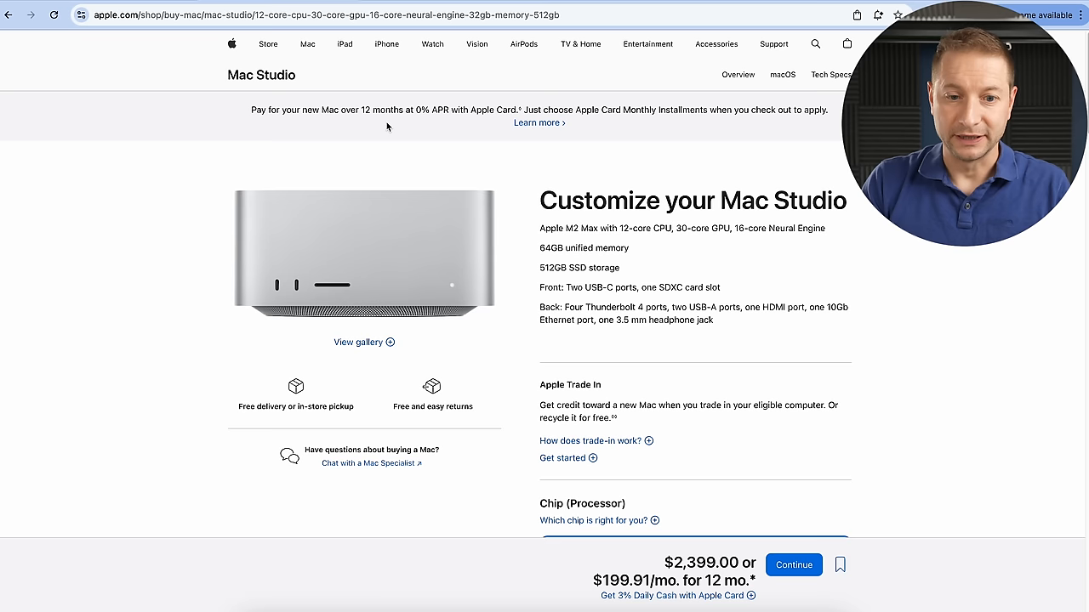